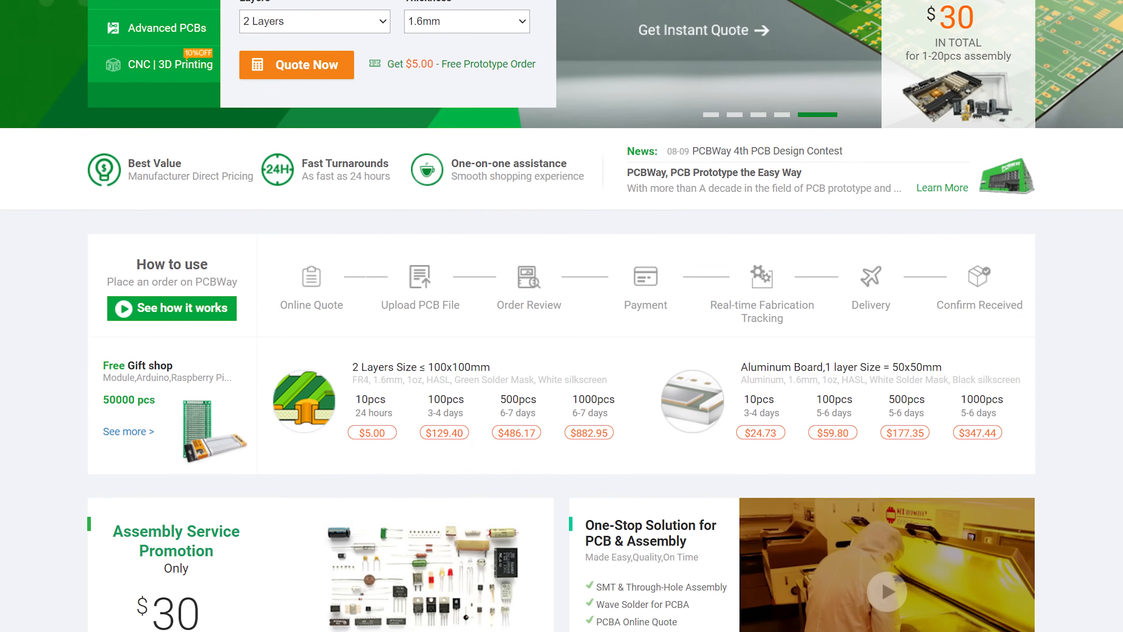
Navigate from the PCBWay homepage to the Advanced vs Standard PCB comparison table.
scroll("down", 3)
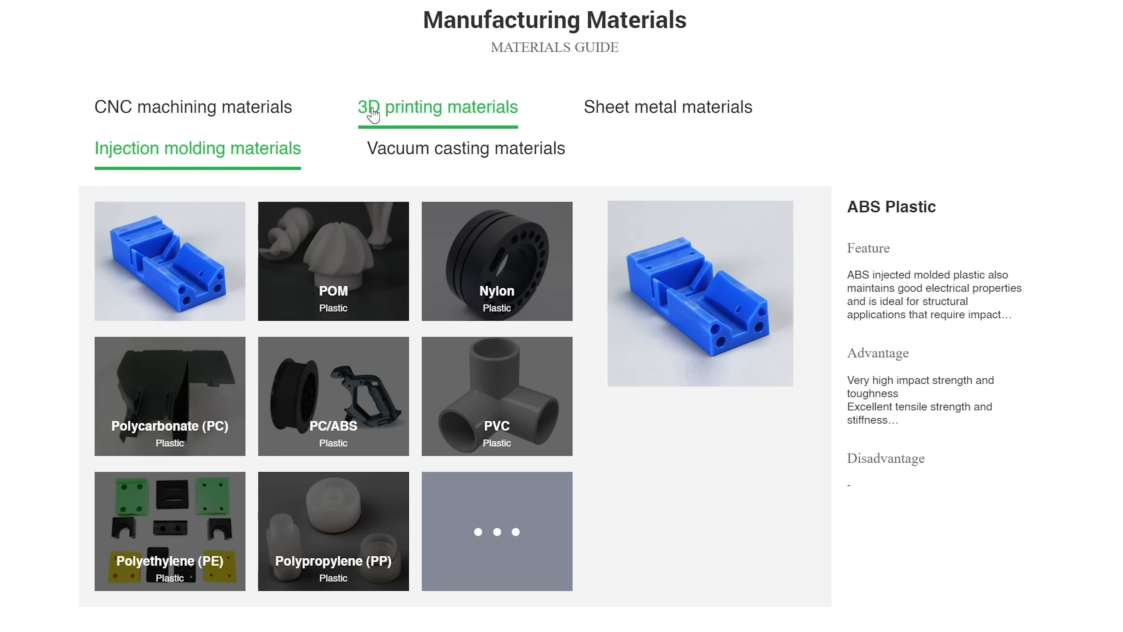
left_click(667, 106)
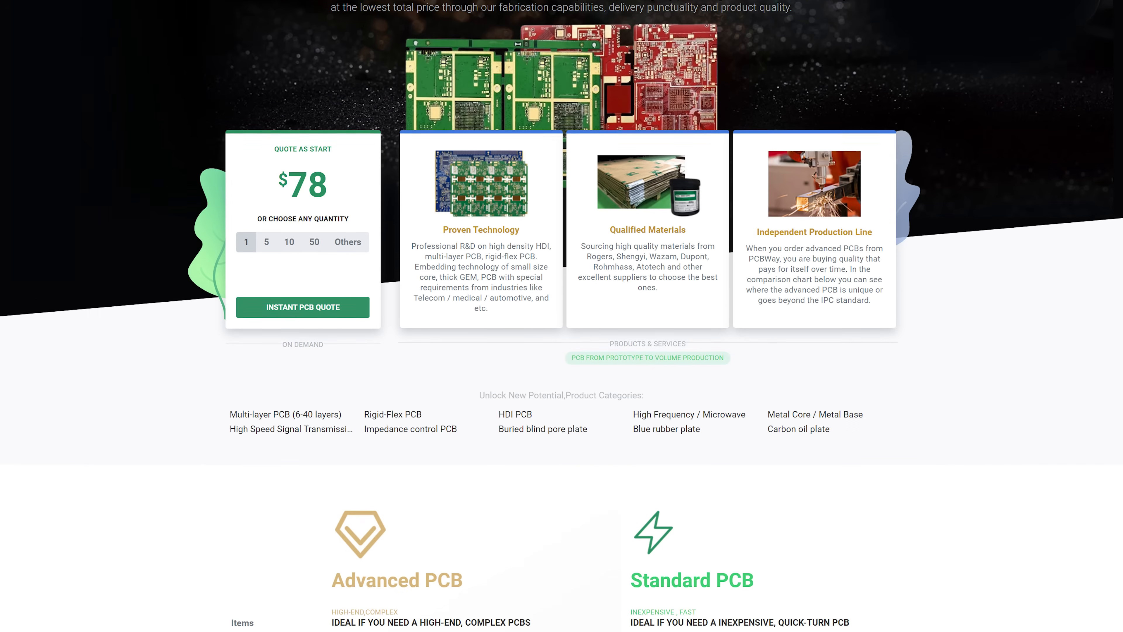
scroll("down", 3)
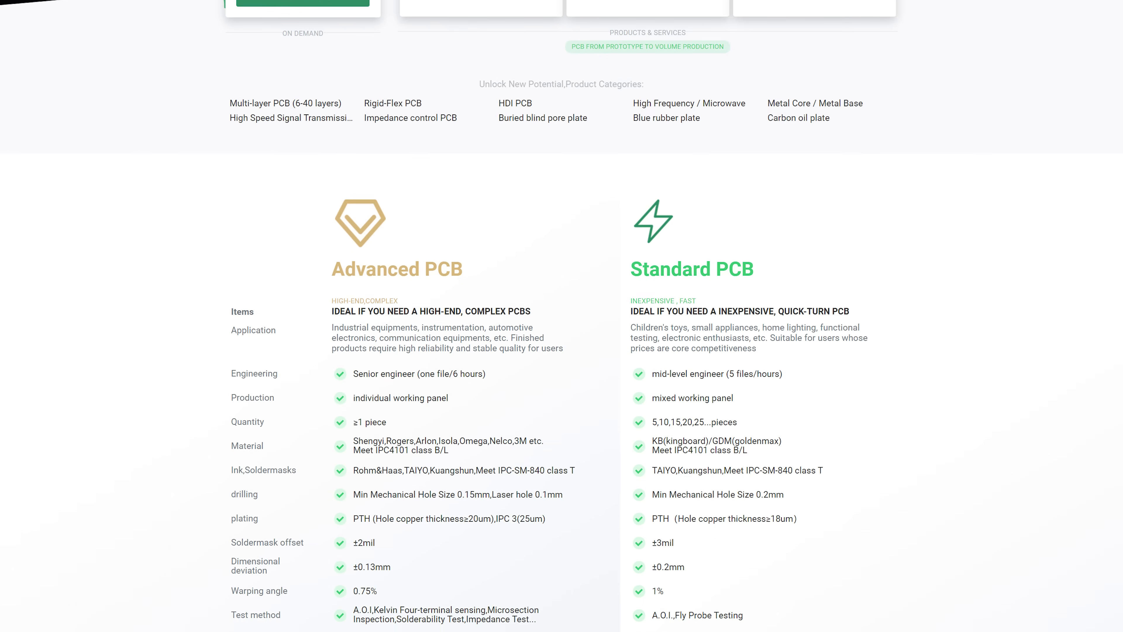
scroll("down", 3)
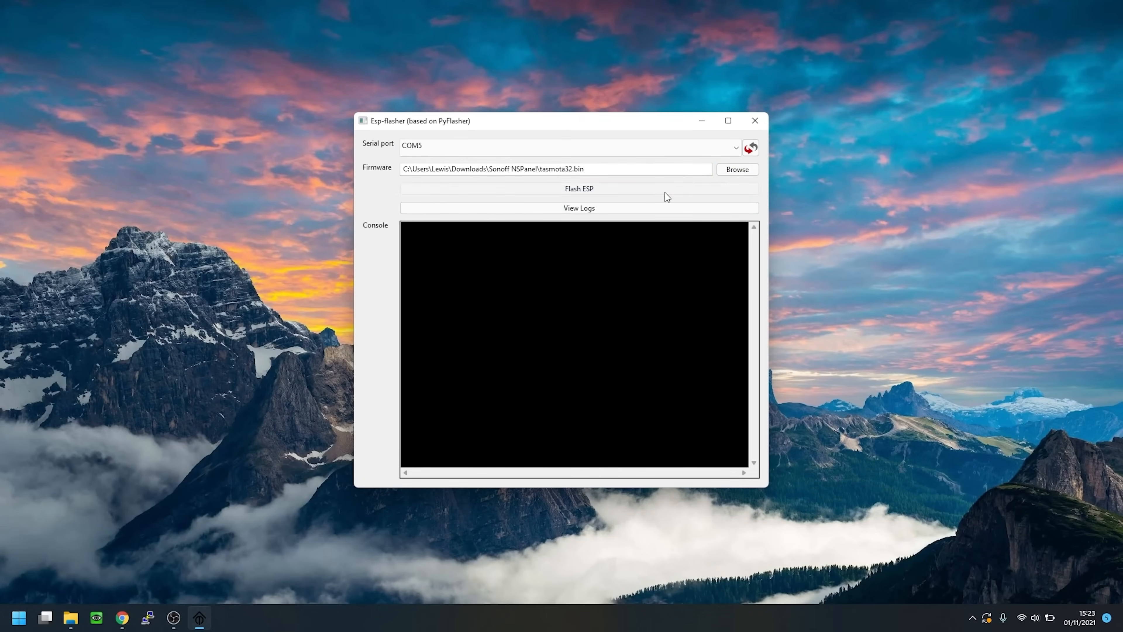
left_click(577, 188)
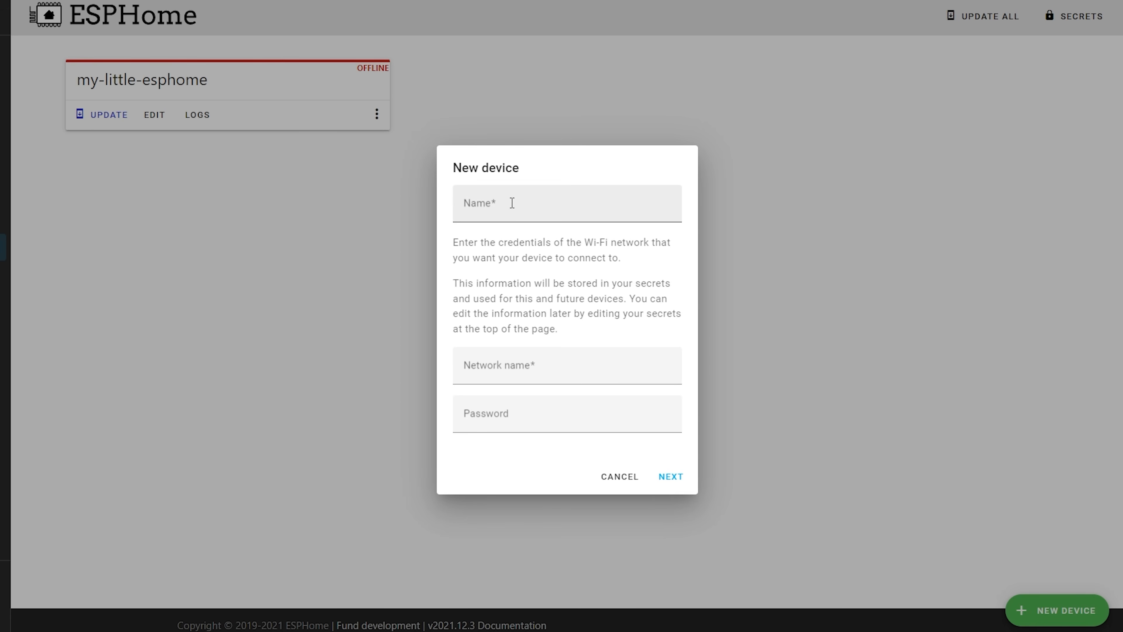
Create the switchman-3-button ESP32 device on the Everything Smart IoT Wi-Fi with its password.
type("switchman-3-button")
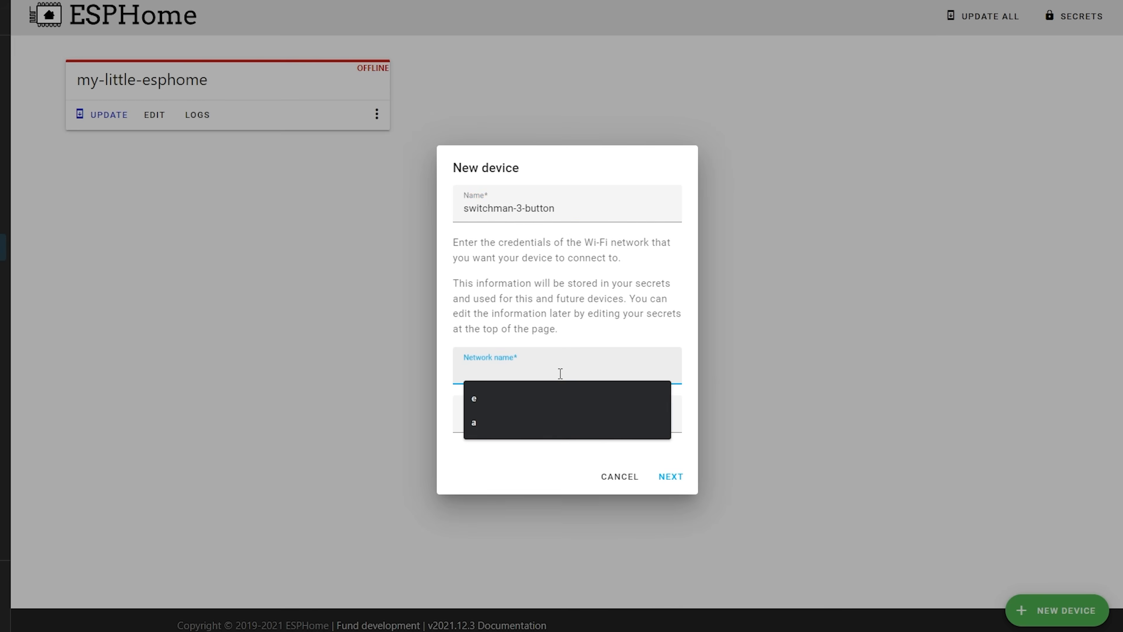
type("Everything Smart IoT")
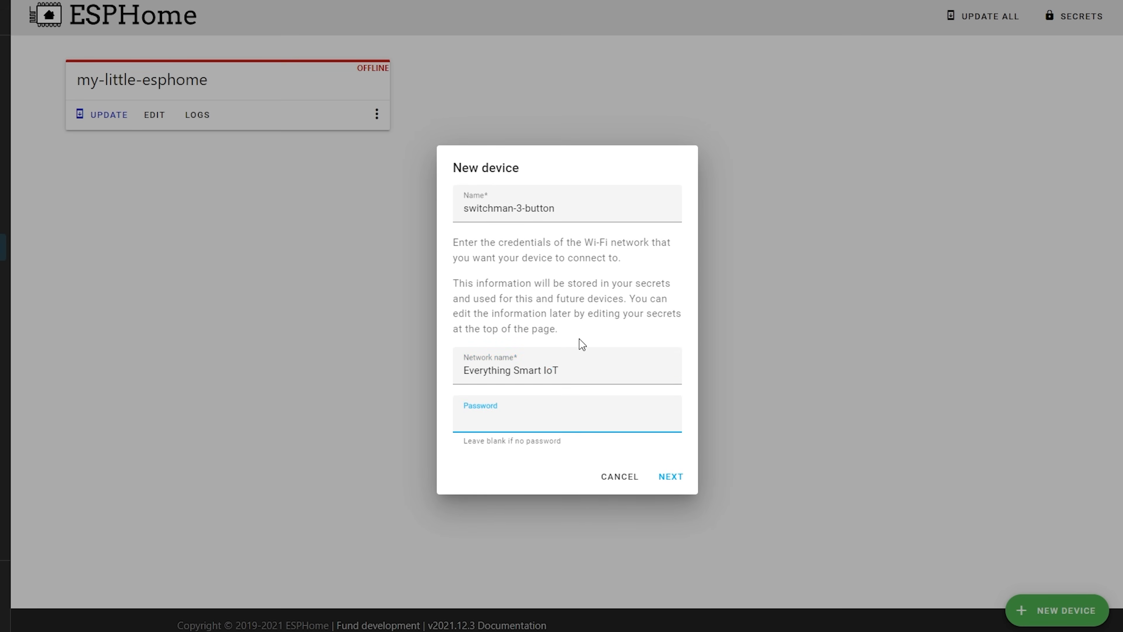
type("password")
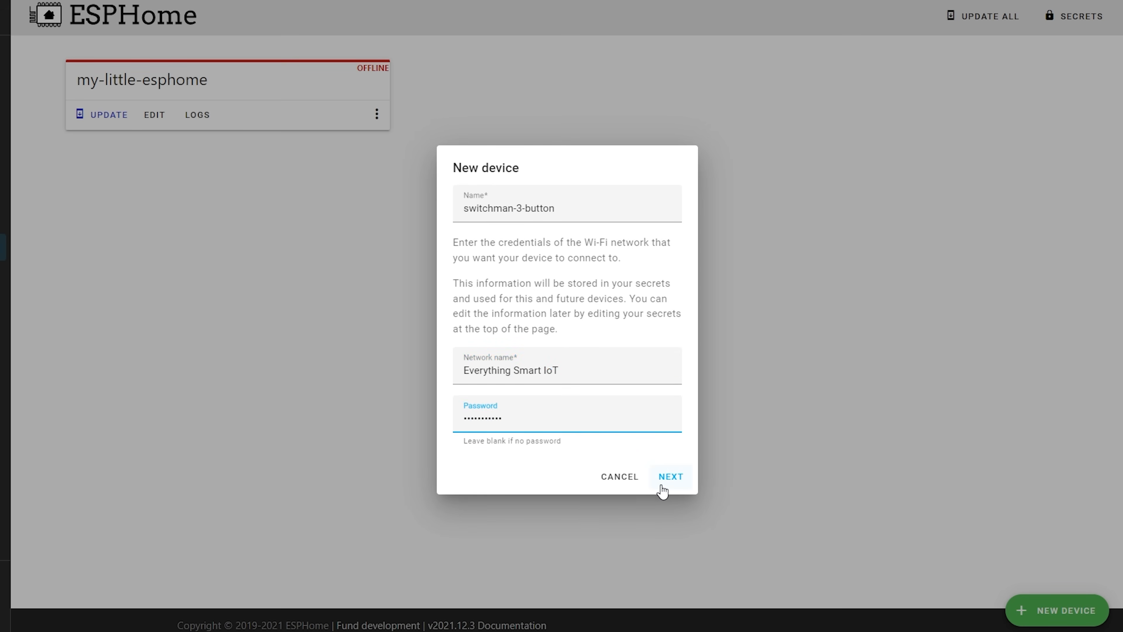
left_click(668, 476)
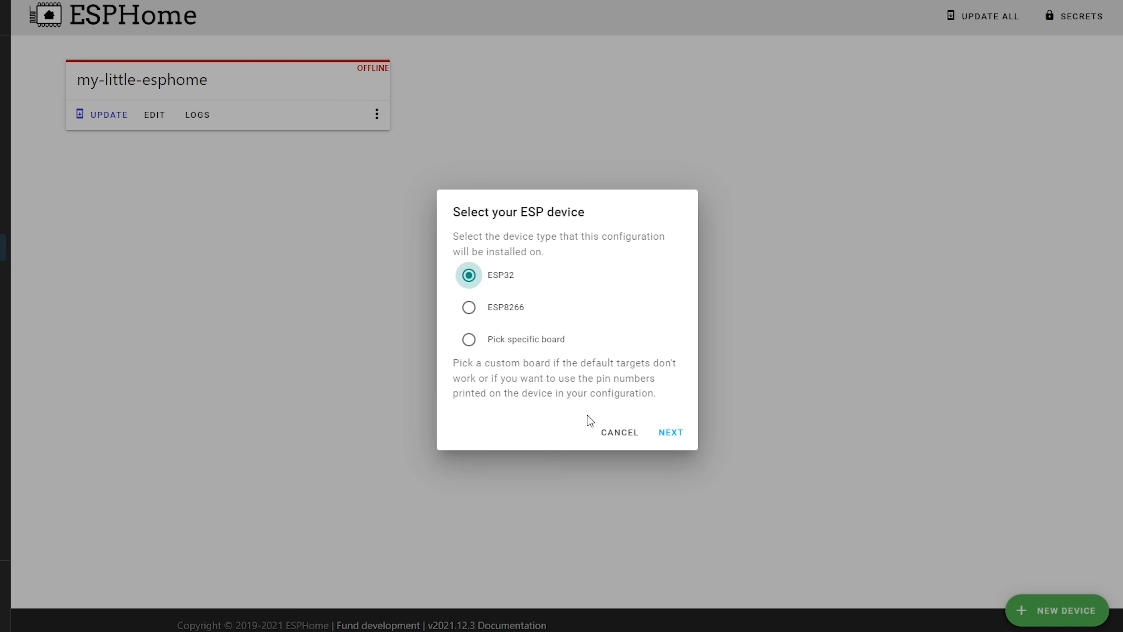
mouse_move(518, 307)
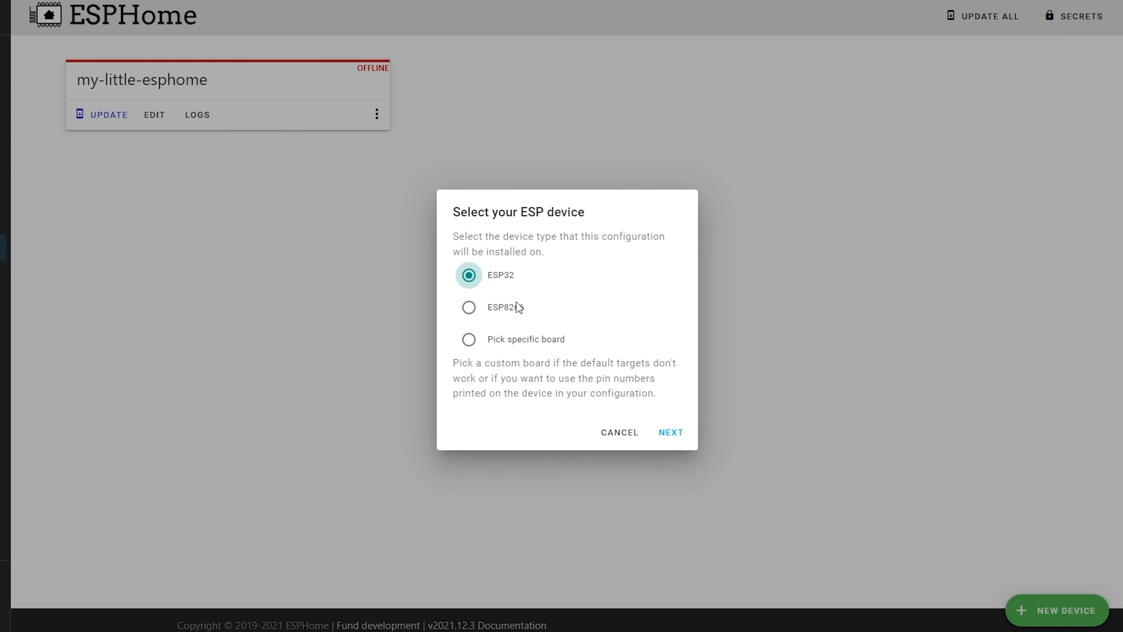
left_click(669, 432)
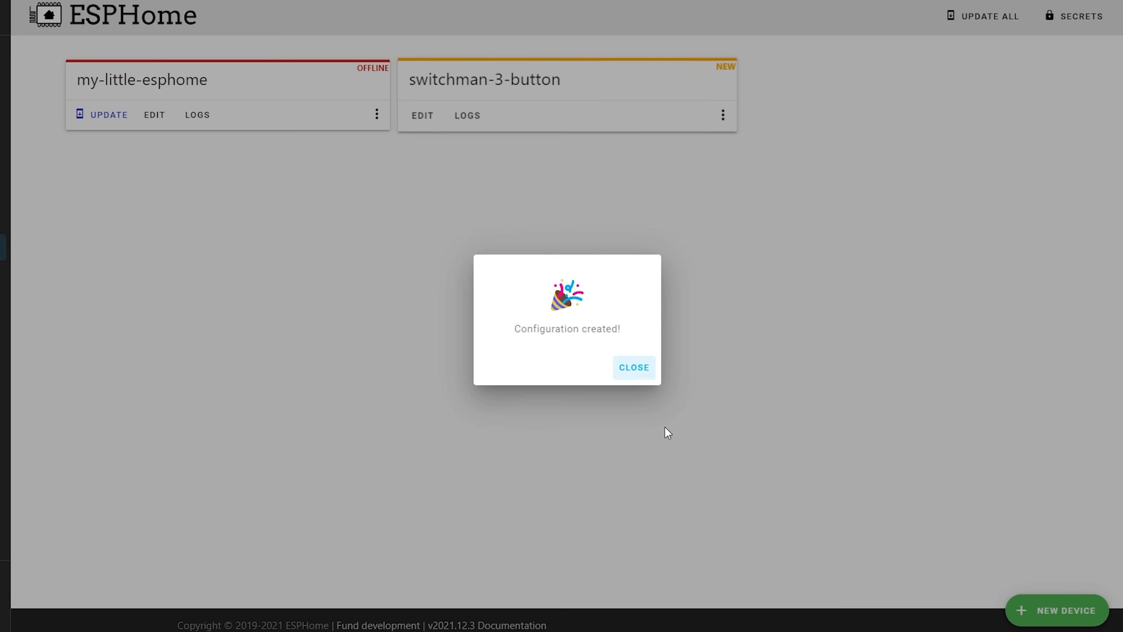
left_click(633, 368)
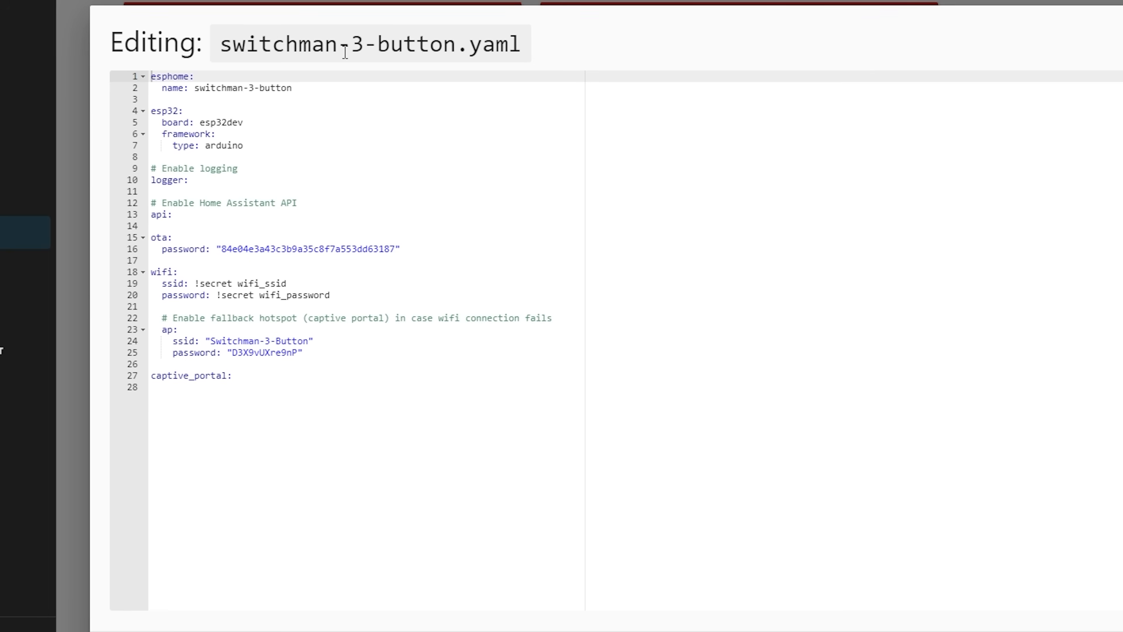
mouse_move(377, 363)
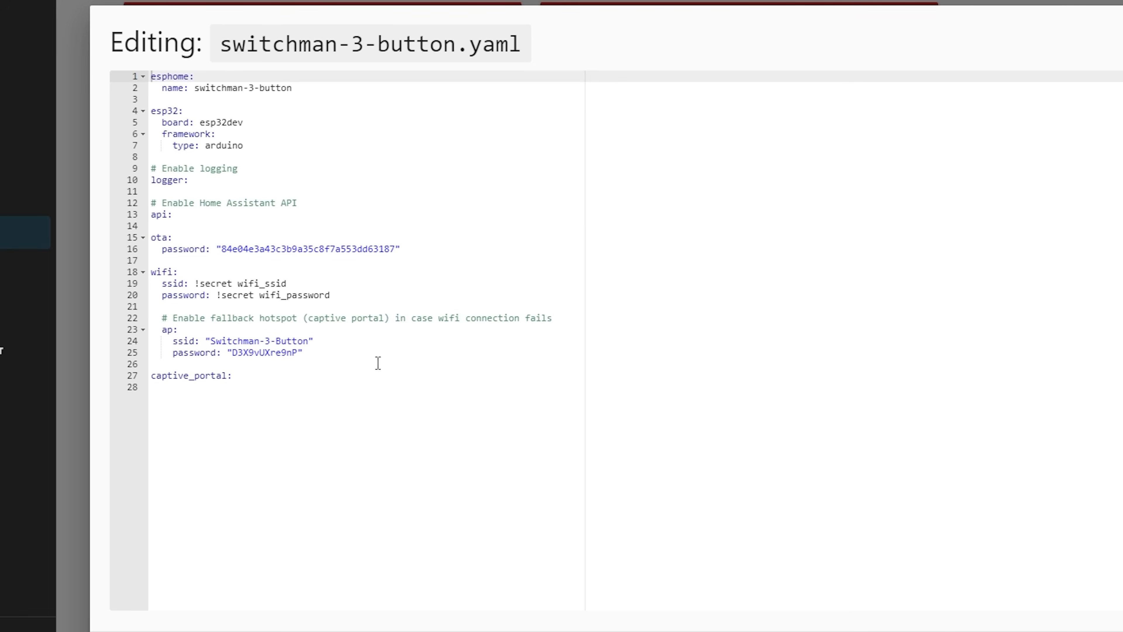
mouse_move(473, 342)
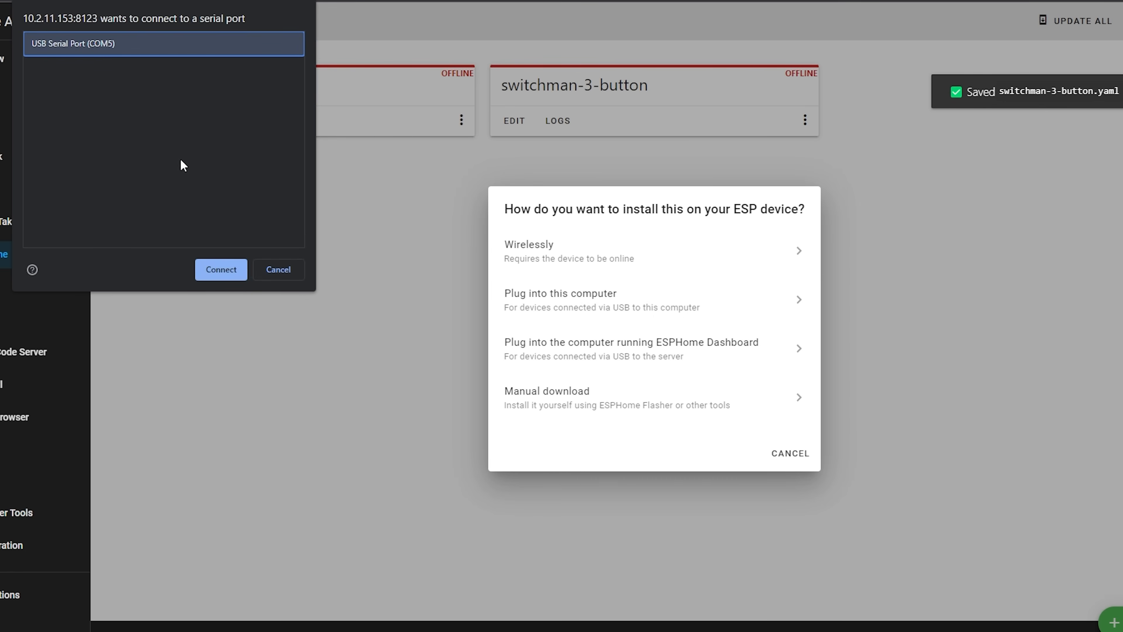
Install the configuration onto the device via USB Serial Port (COM5).
left_click(220, 269)
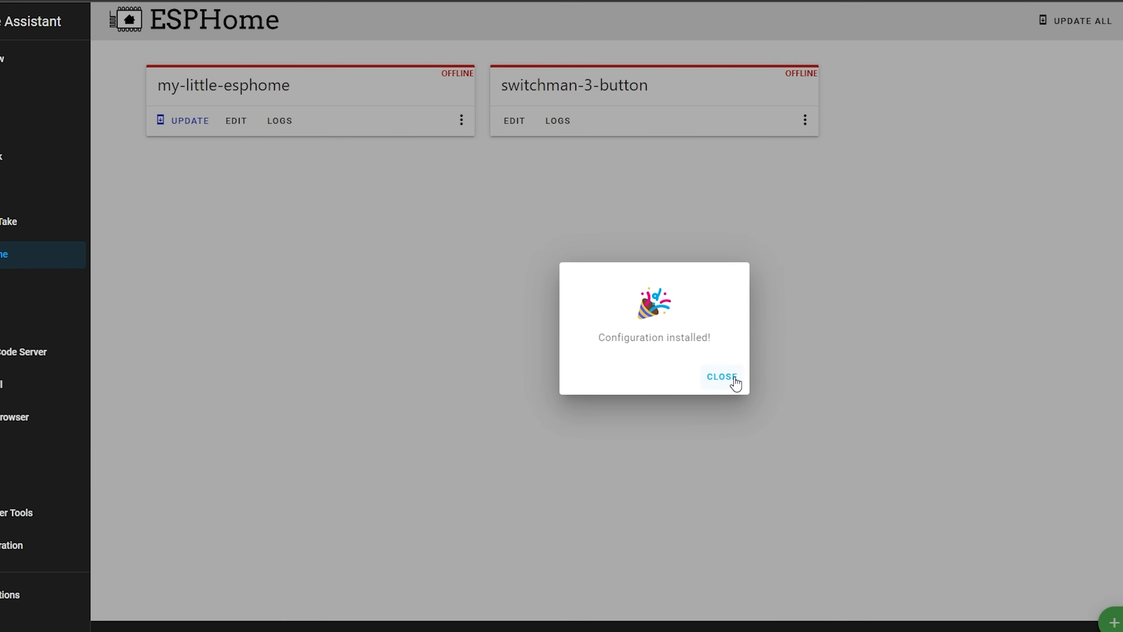
left_click(723, 377)
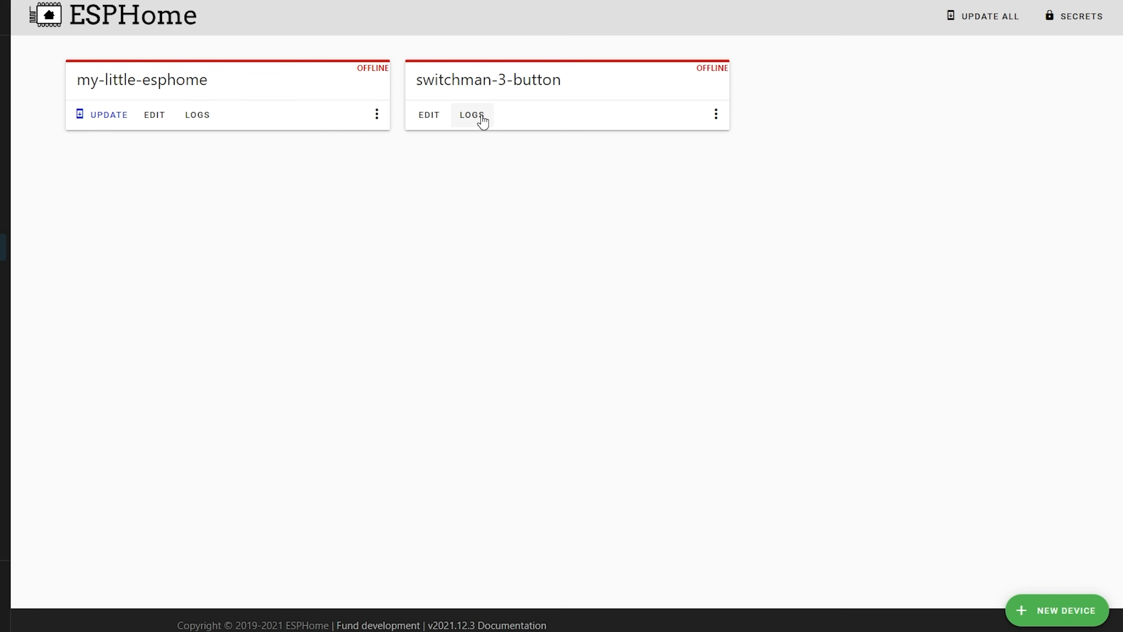
Read switchman-3-button's USB serial logs showing the repeated reboot loop.
left_click(471, 115)
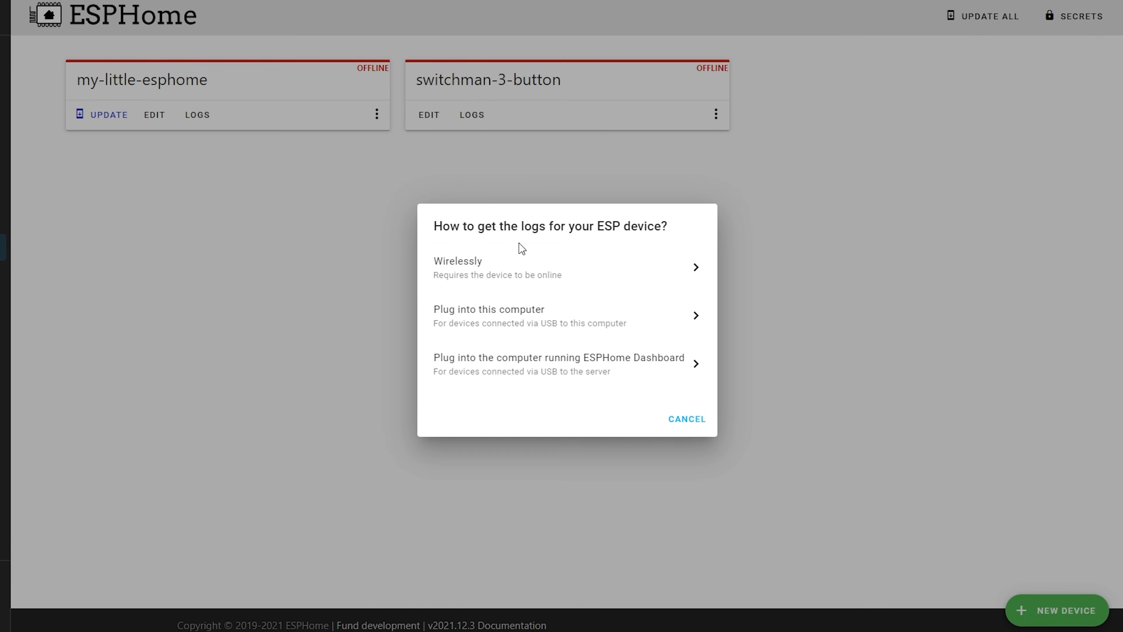
left_click(488, 315)
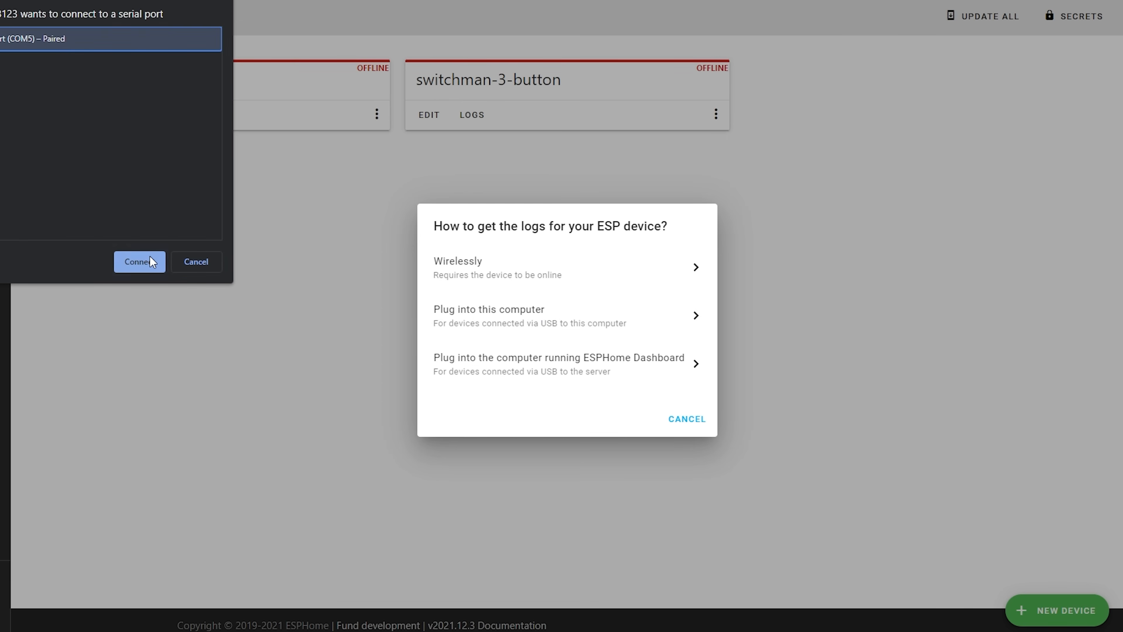
left_click(139, 262)
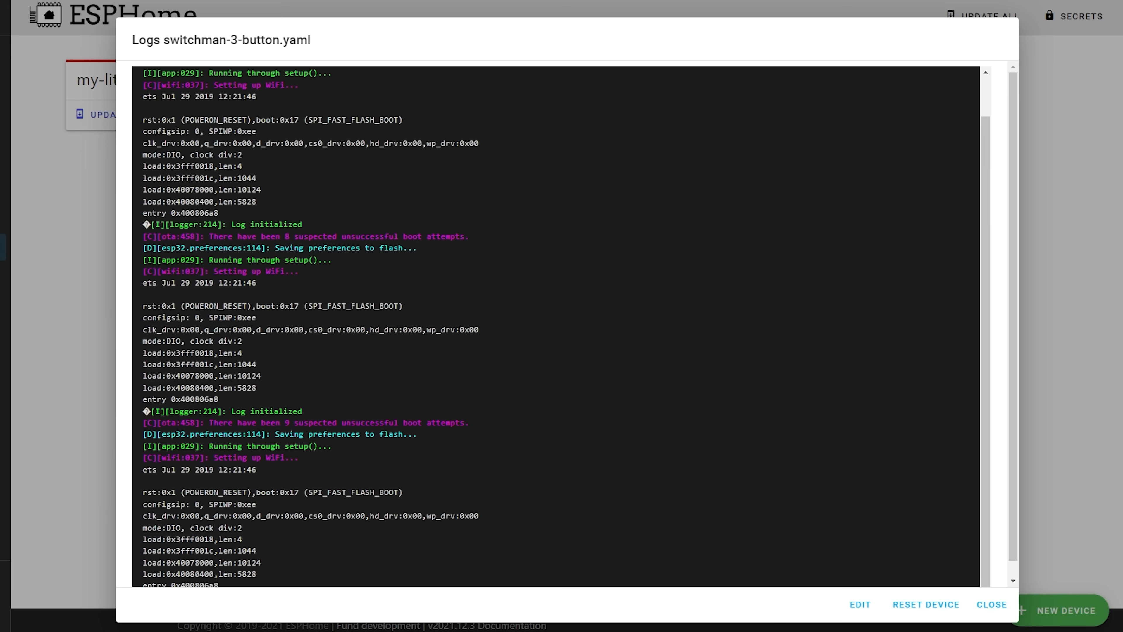
scroll("down", 3)
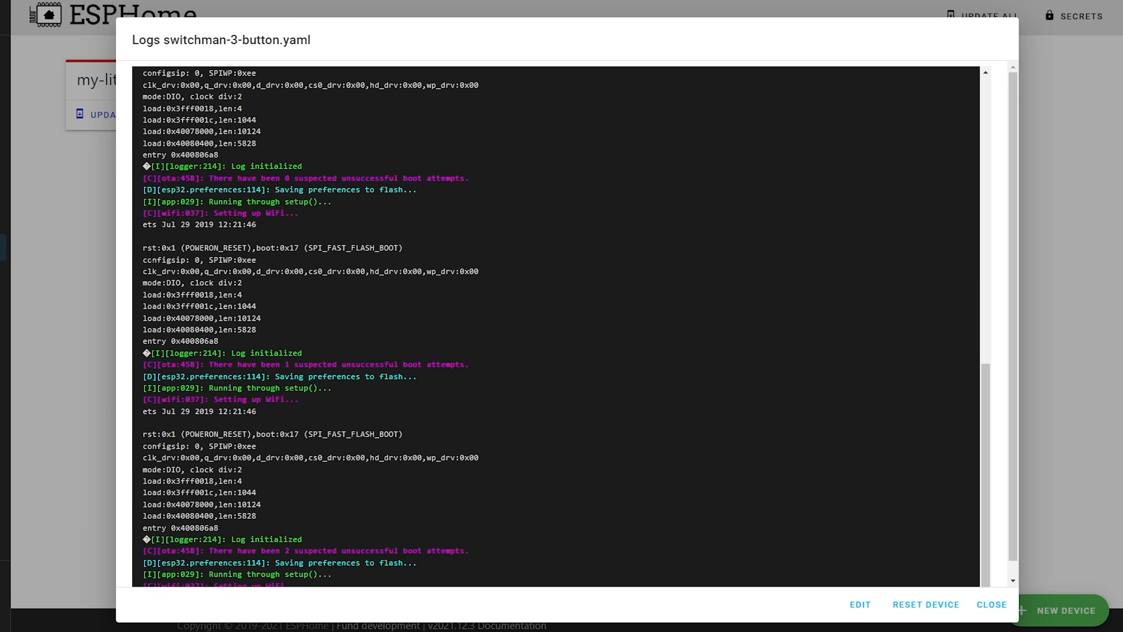
scroll("down", 3)
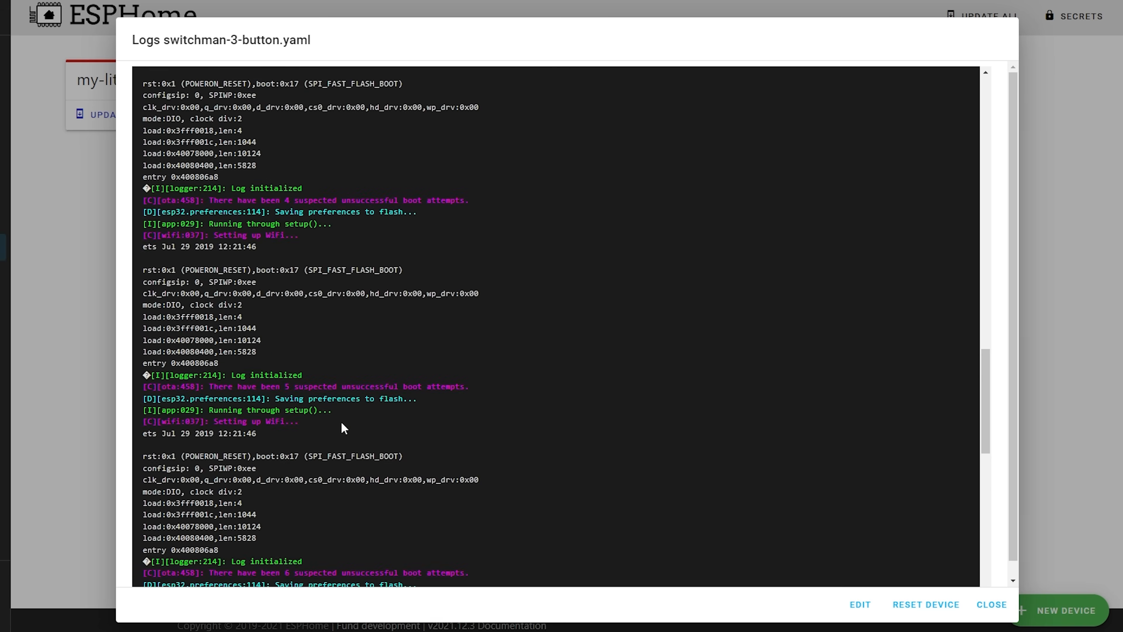
scroll("down", 3)
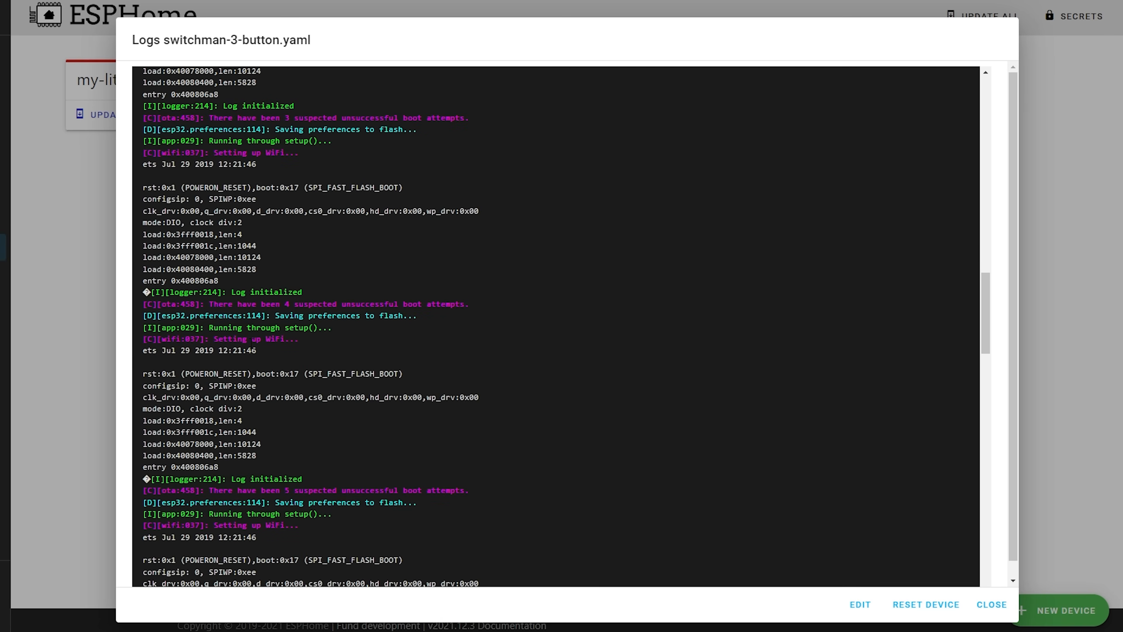
double_click(458, 304)
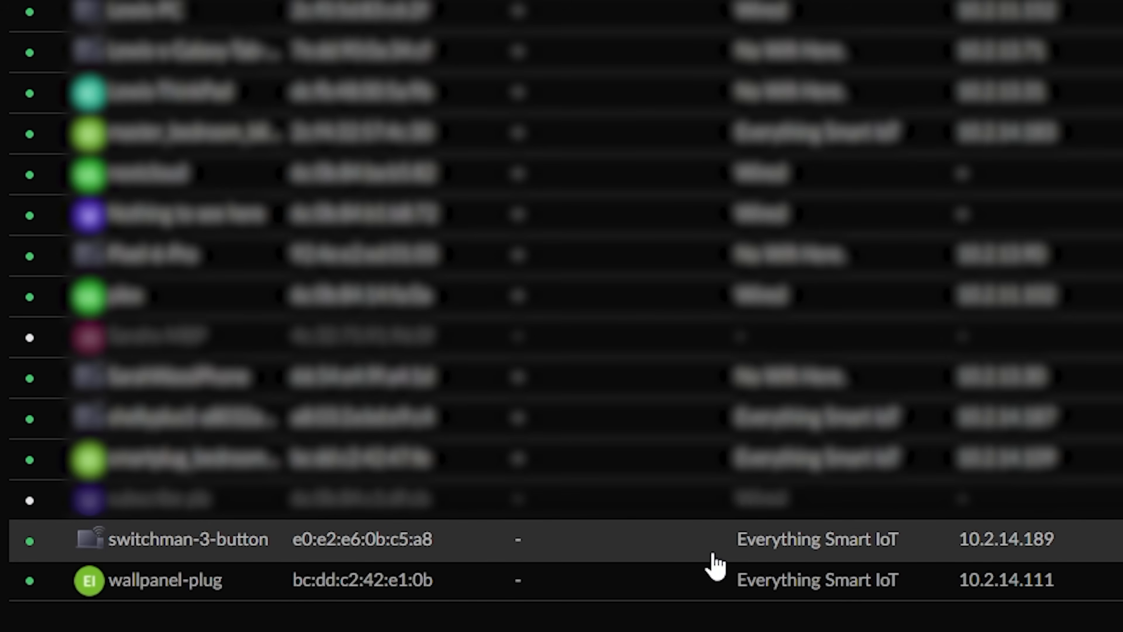
mouse_move(1109, 545)
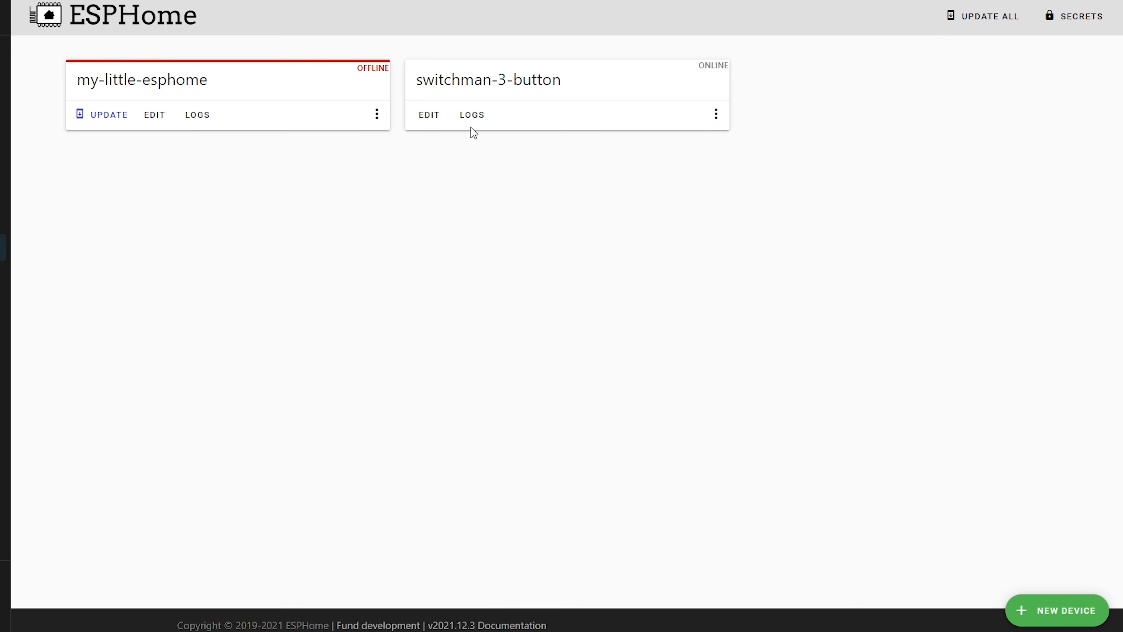
View switchman-3-button's live logs showing its Wi-Fi connection at 10.2.14.189.
left_click(471, 115)
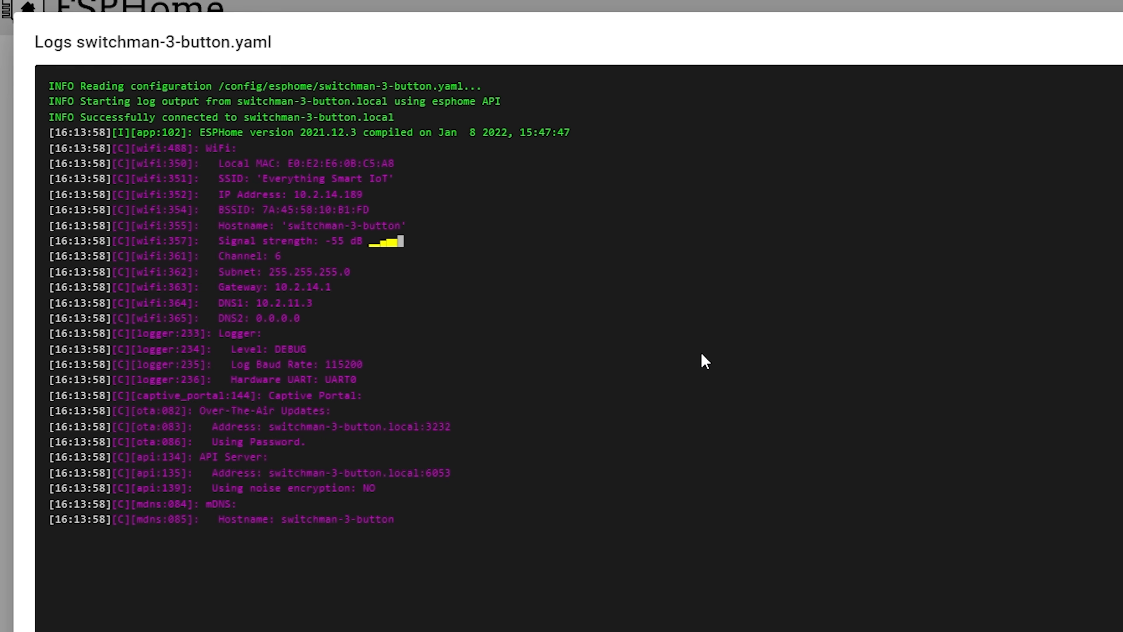
mouse_move(327, 268)
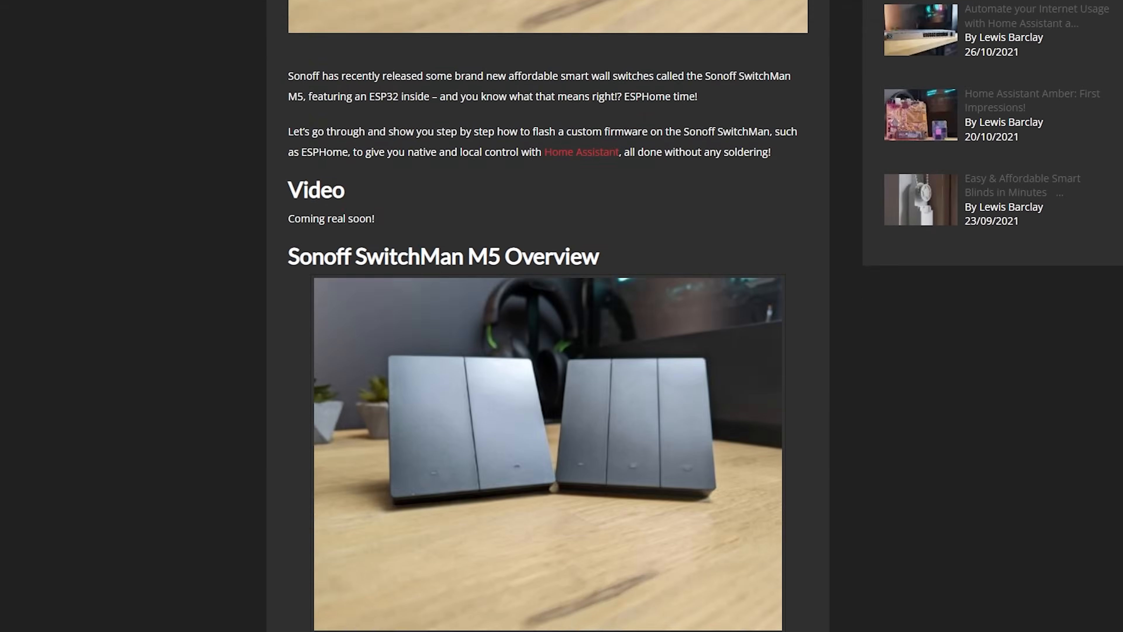
Select the 3 Button Switch sample's switch, output, light and binary_sensor sections for copying.
scroll("down", 3)
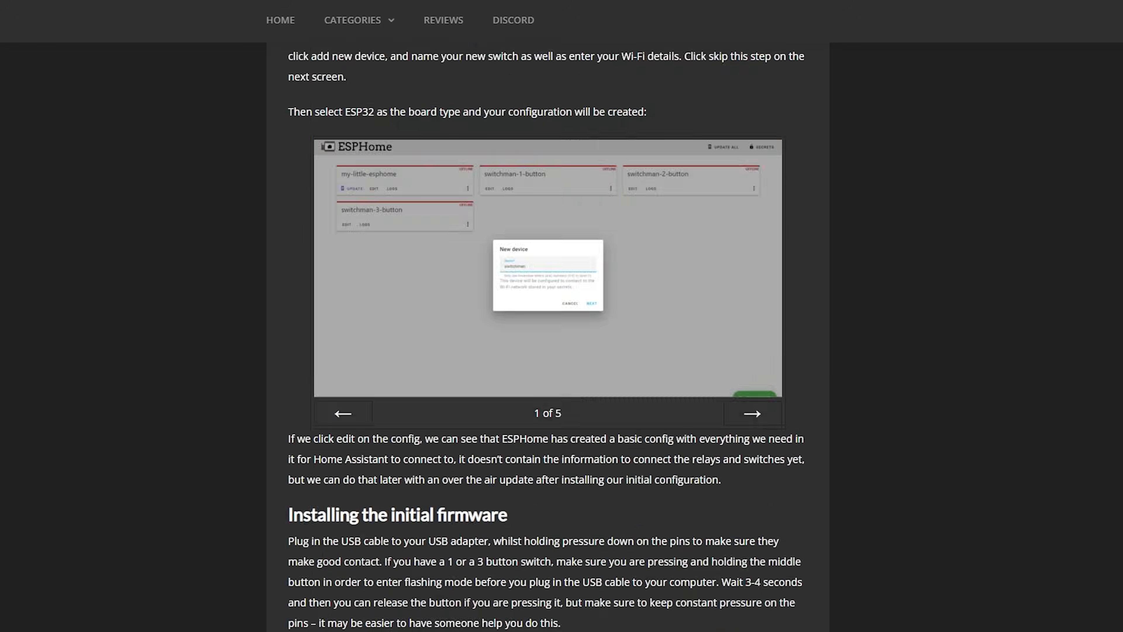
scroll("down", 3)
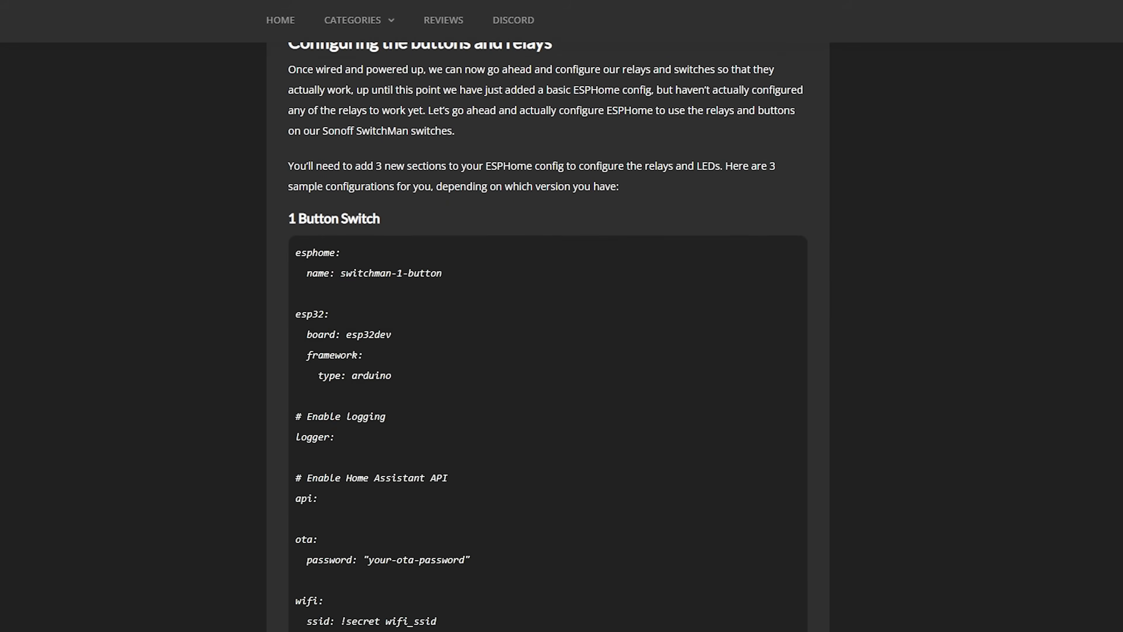
scroll("down", 3)
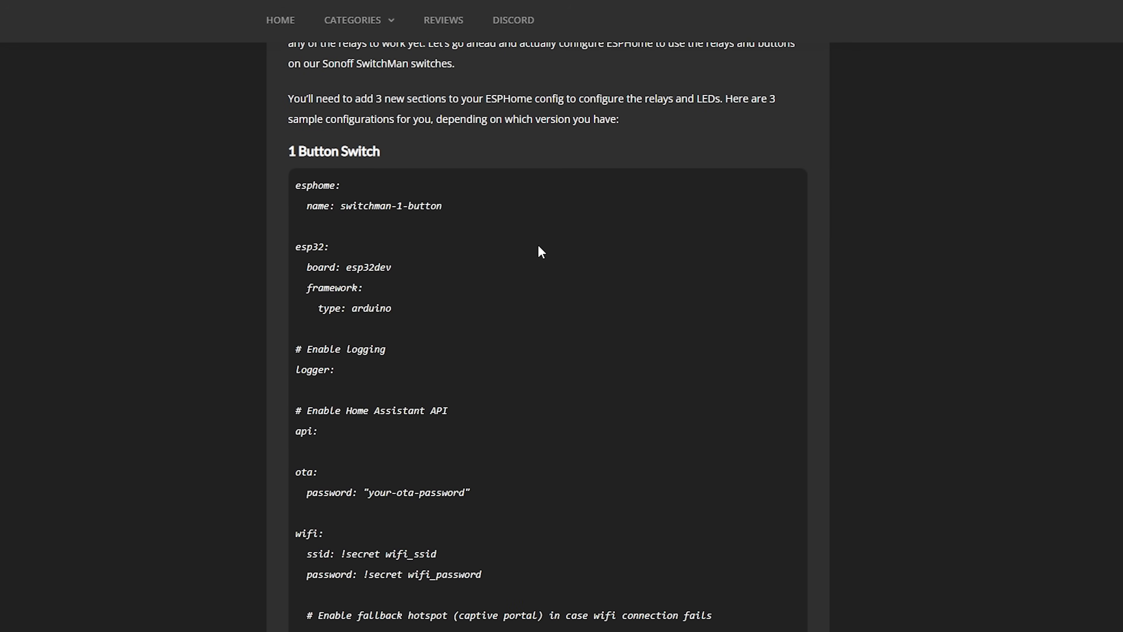
scroll("down", 3)
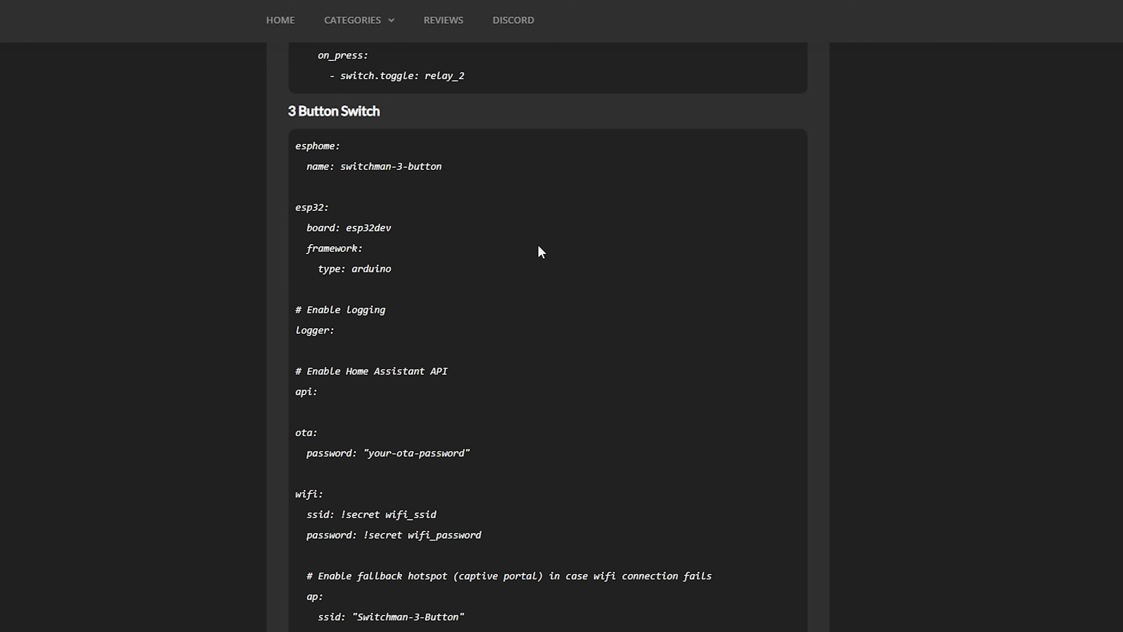
scroll("down", 3)
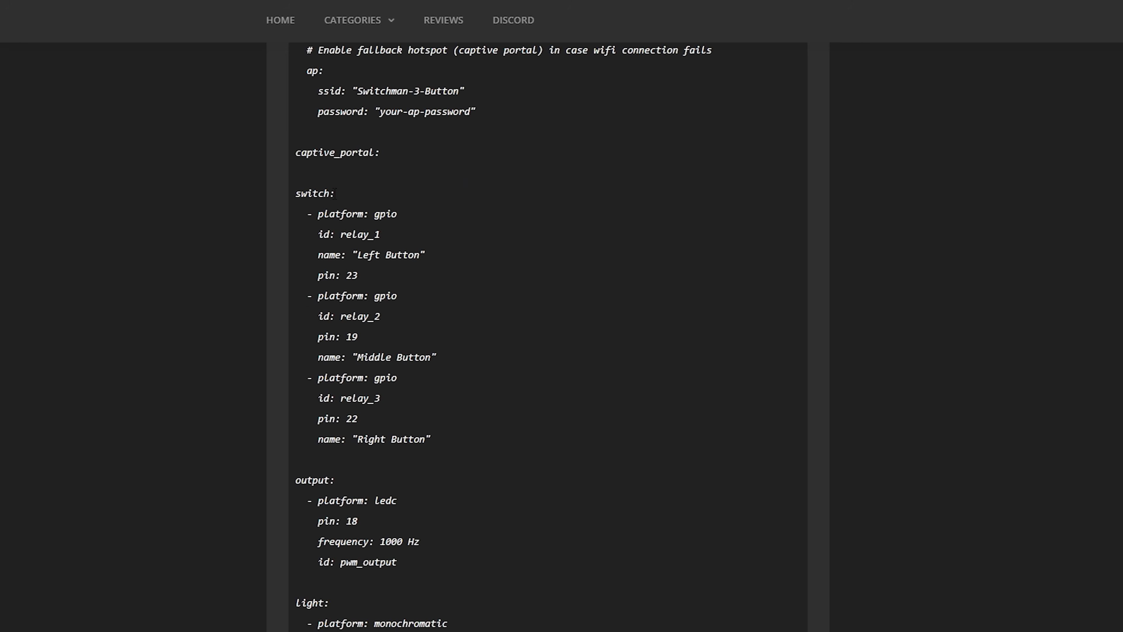
left_click_drag(294, 193, 385, 522)
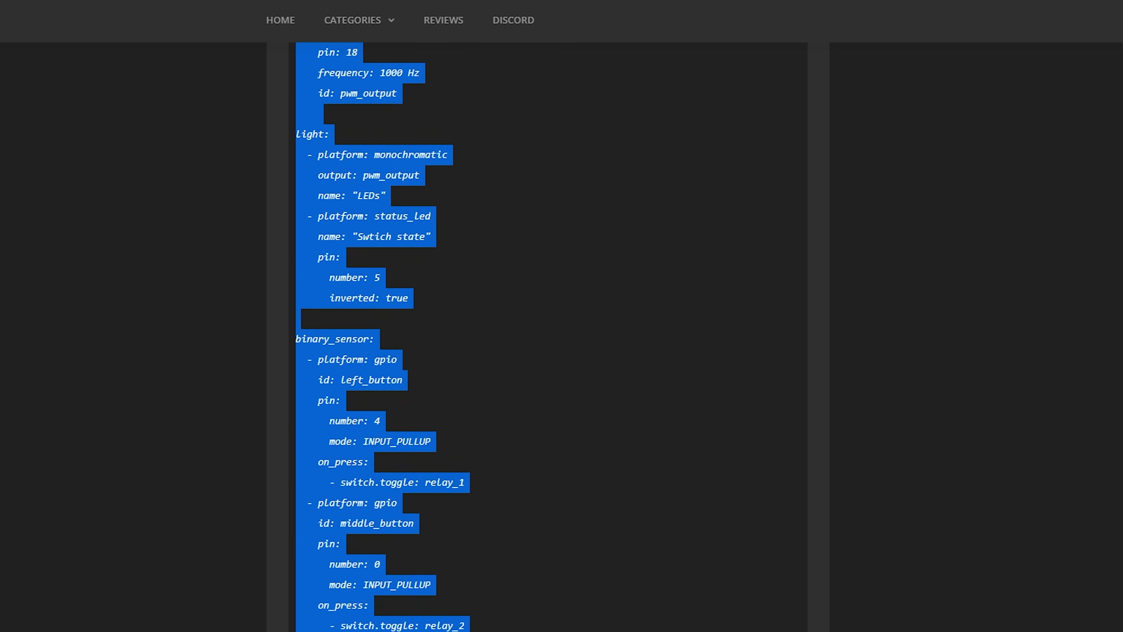
scroll("down", 3)
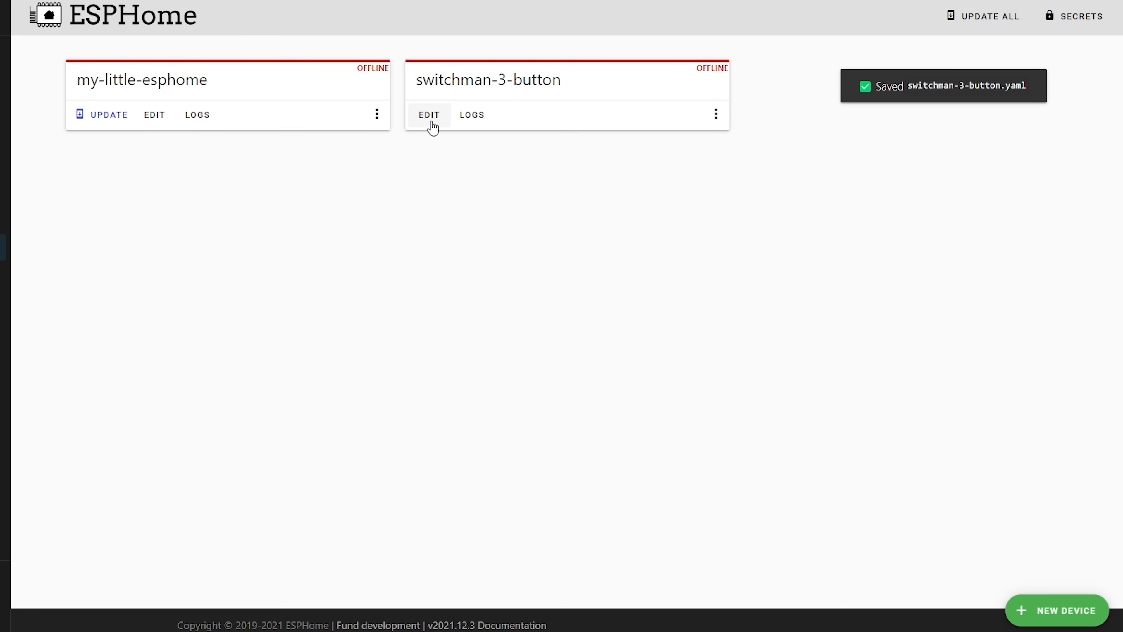
Paste the relay, LED and button sections below captive_portal and install onto the switch.
left_click(428, 115)
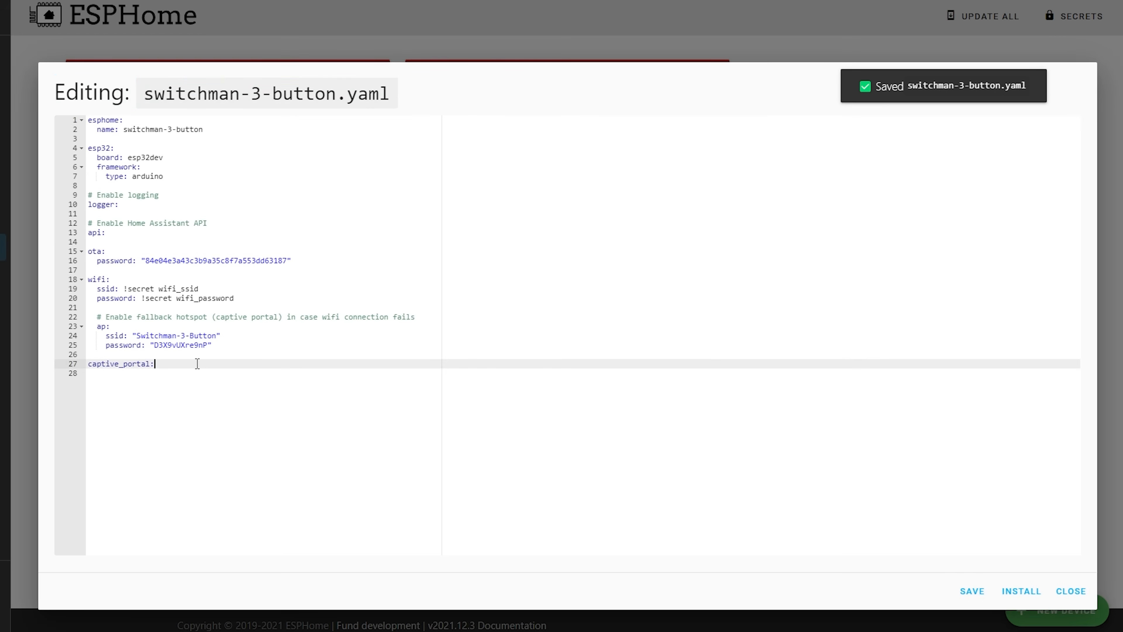
key("Enter")
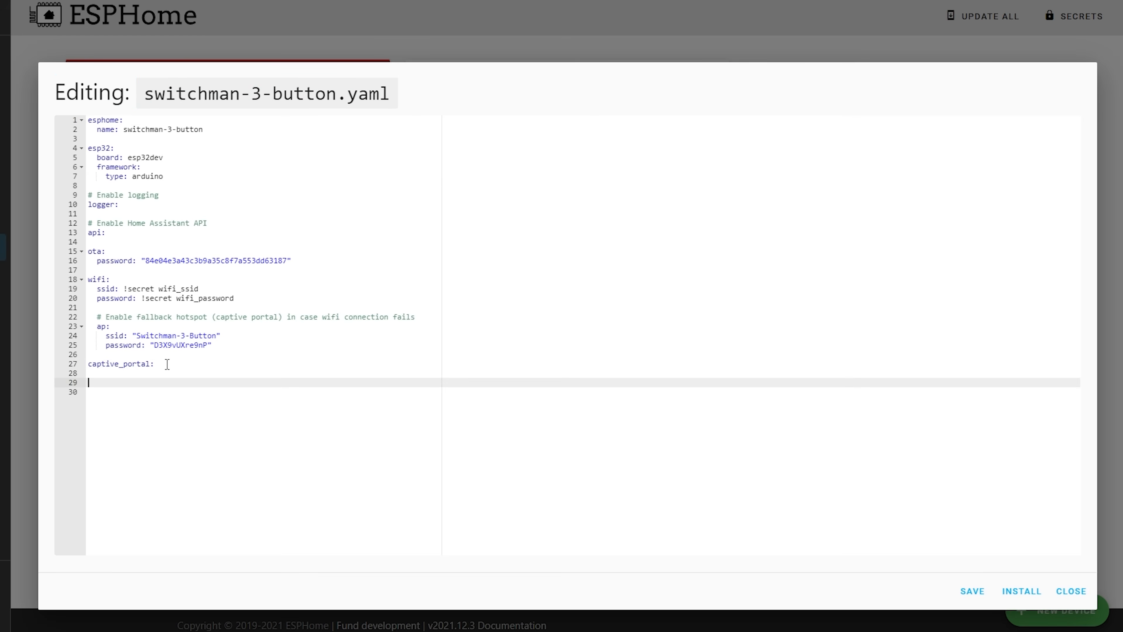
scroll("down", 3)
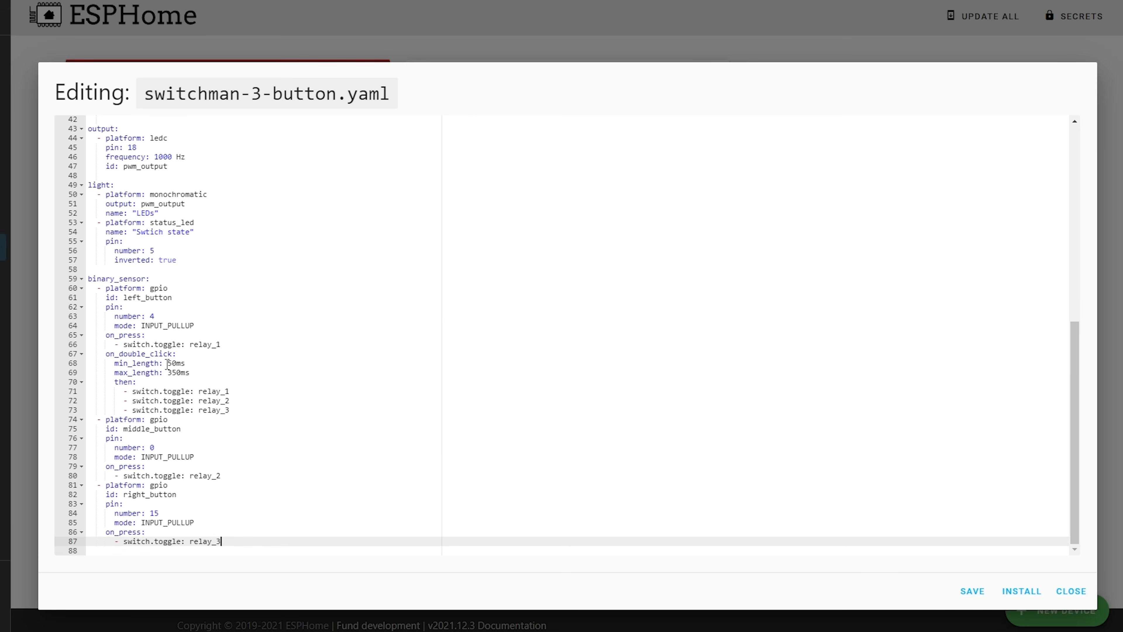
left_click(1020, 591)
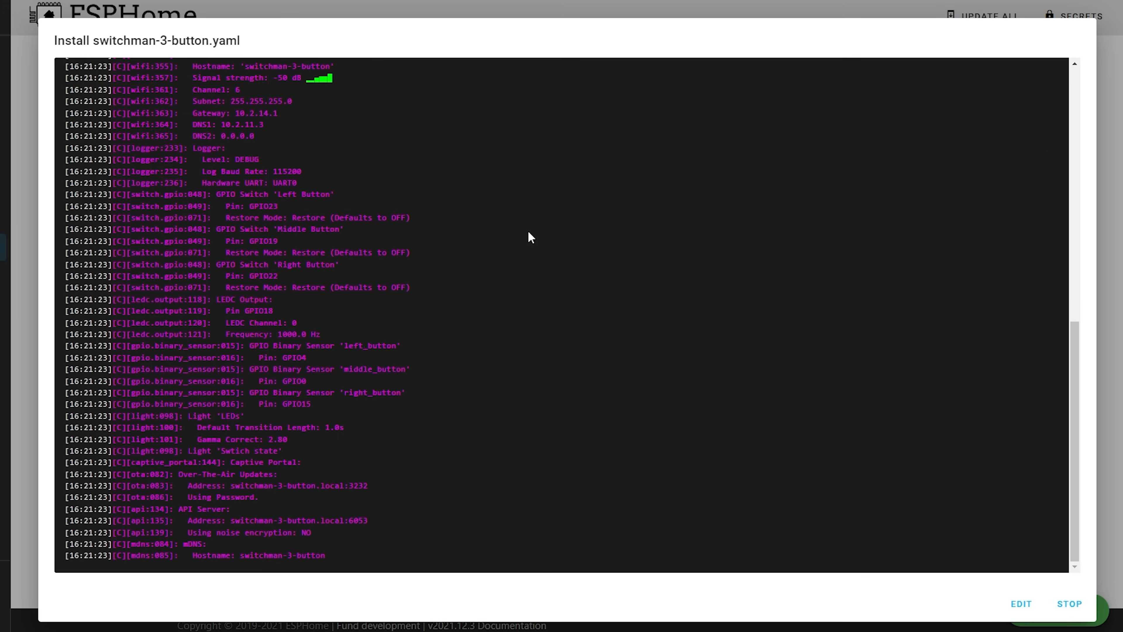
left_click(1068, 603)
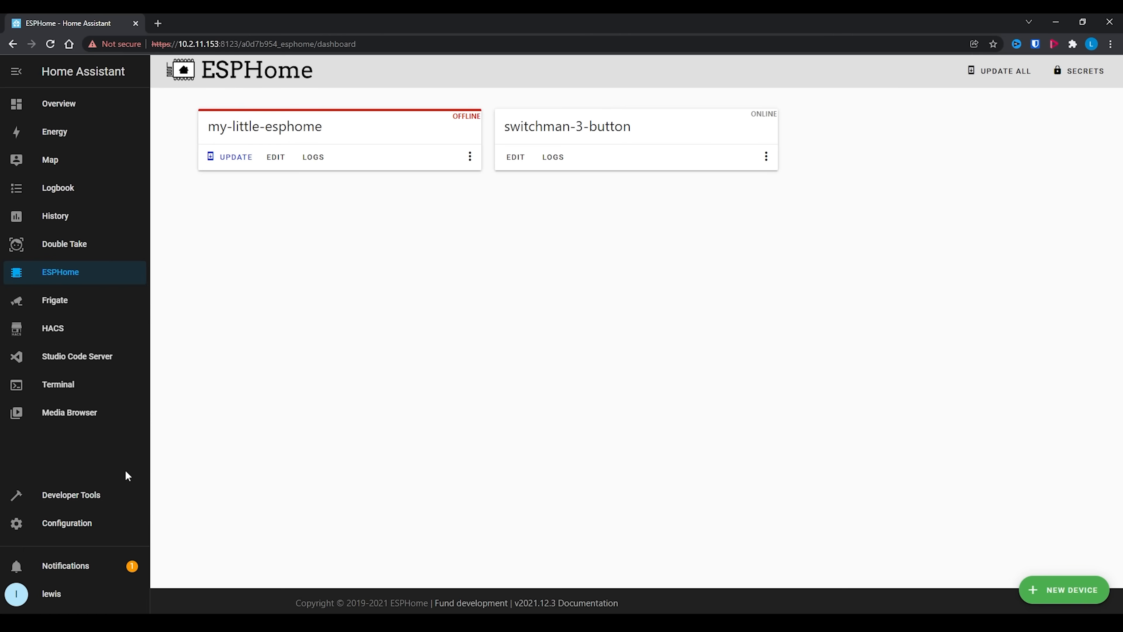
Add the discovered switchman-3-button device via the ESPHome integration from Integrations.
left_click(67, 523)
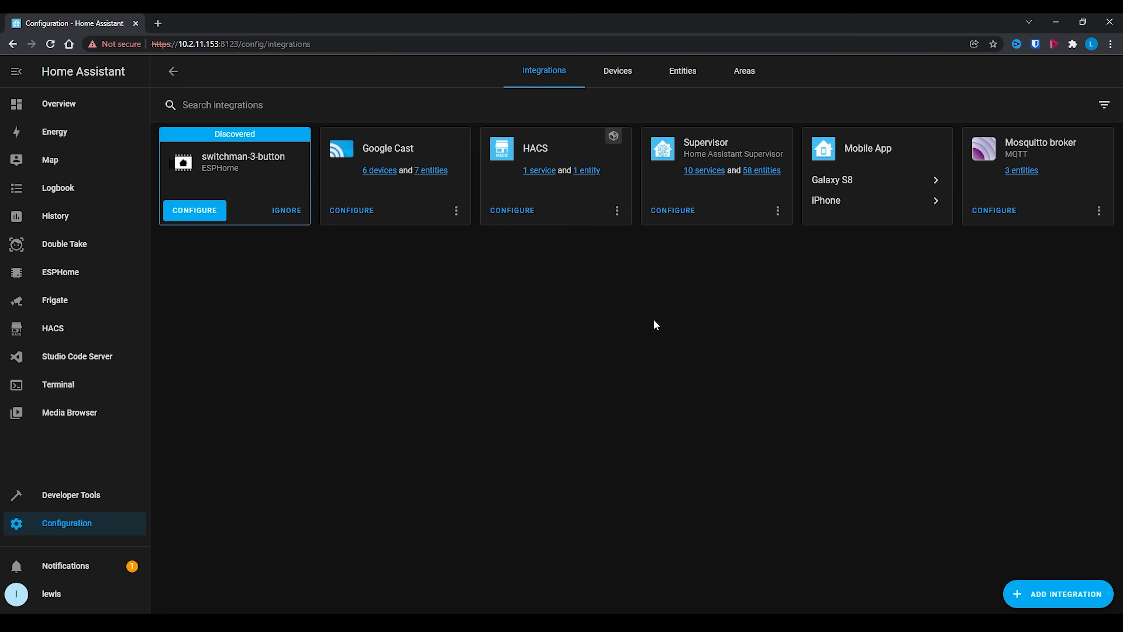
mouse_move(294, 123)
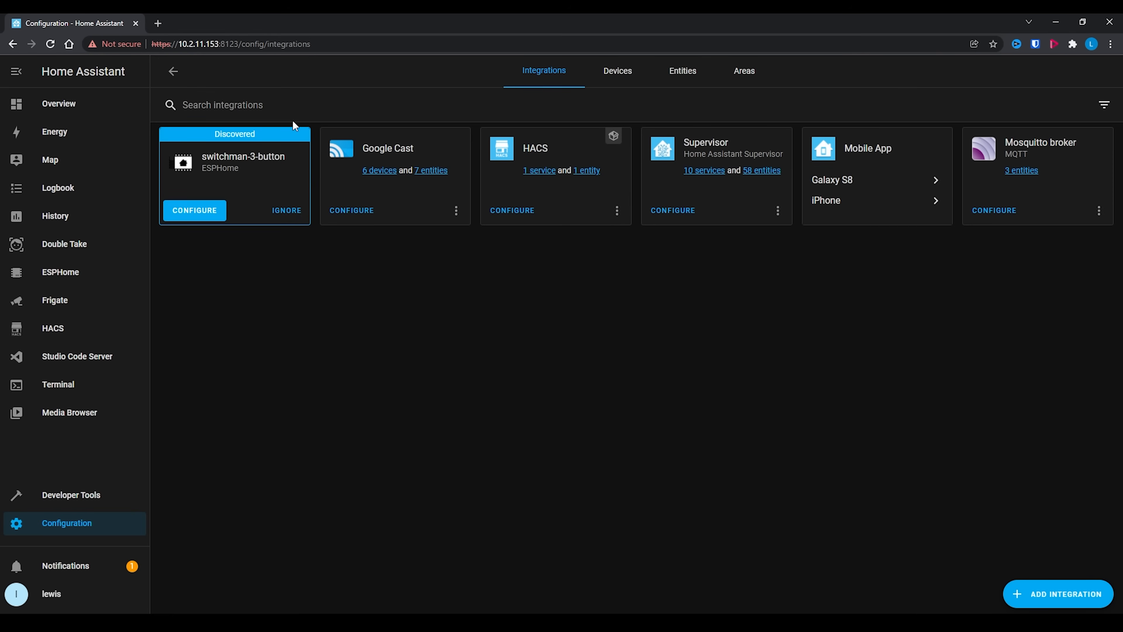
mouse_move(291, 227)
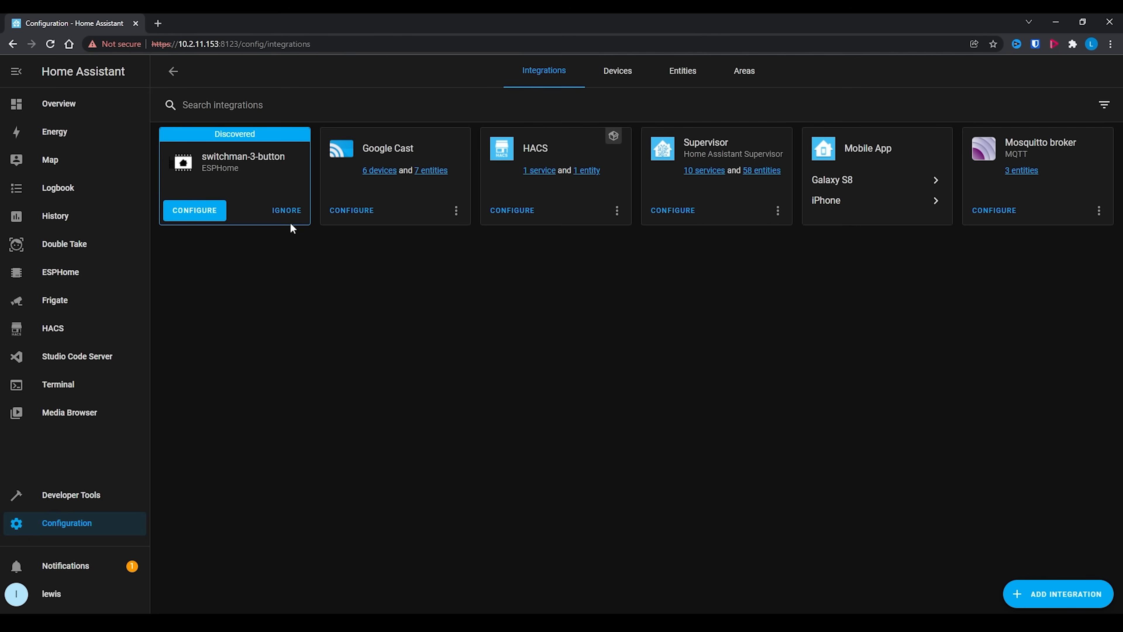
mouse_move(671, 433)
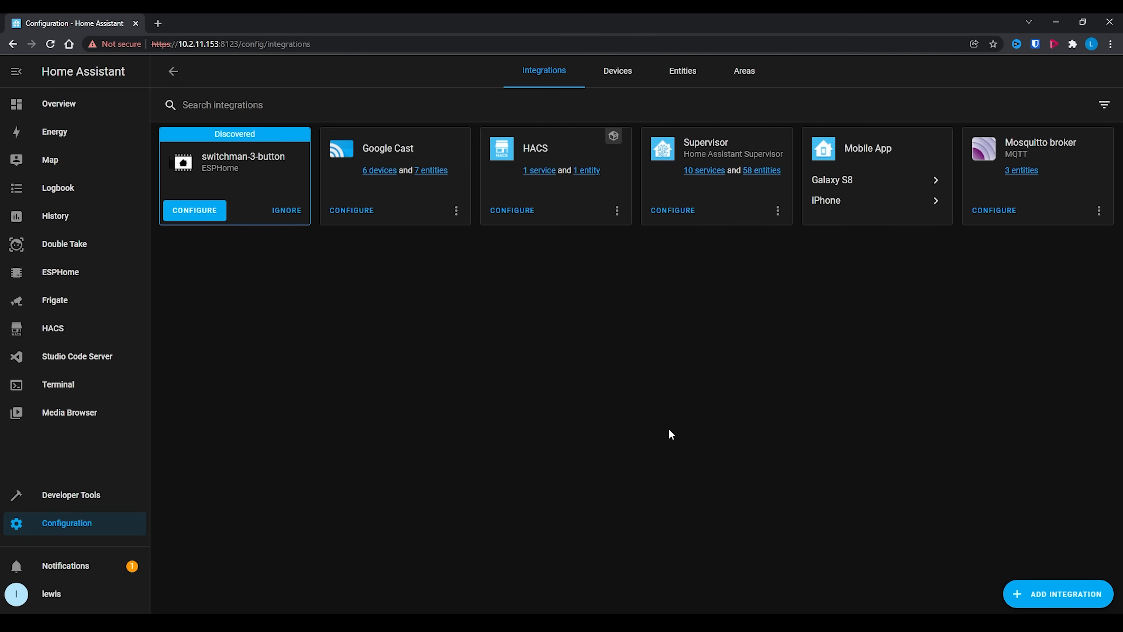
mouse_move(928, 540)
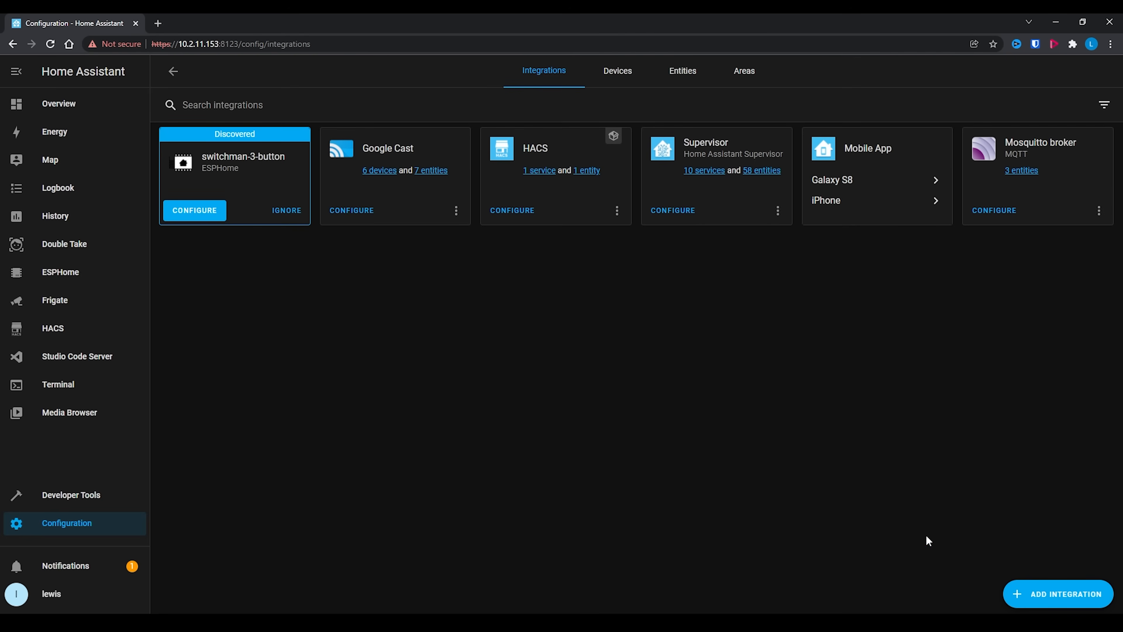
left_click(1056, 594)
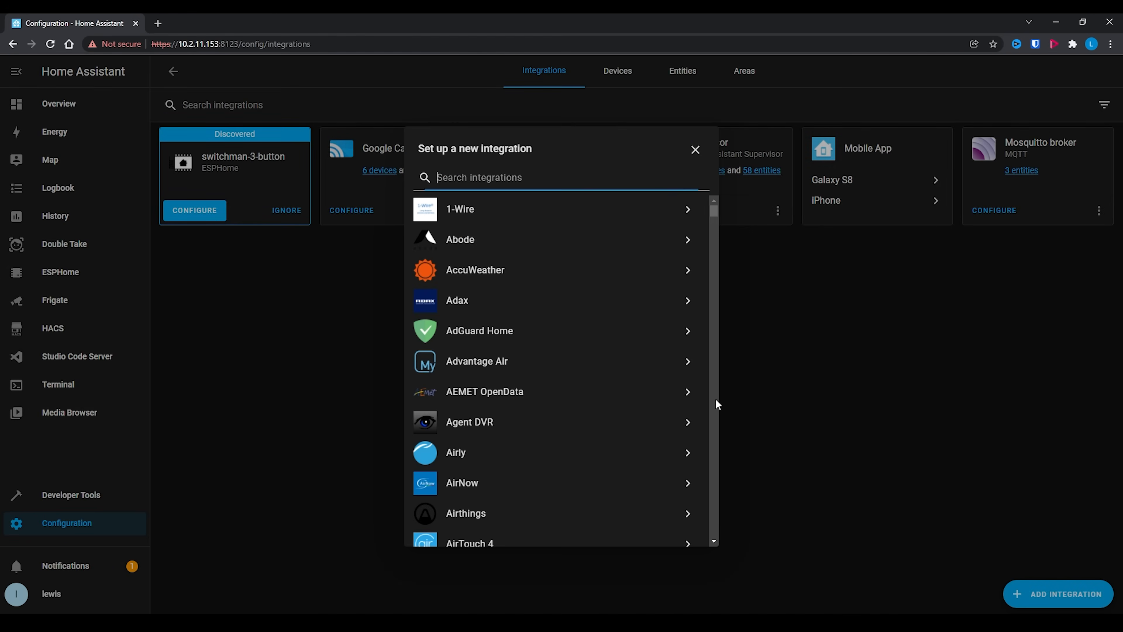
type("esp")
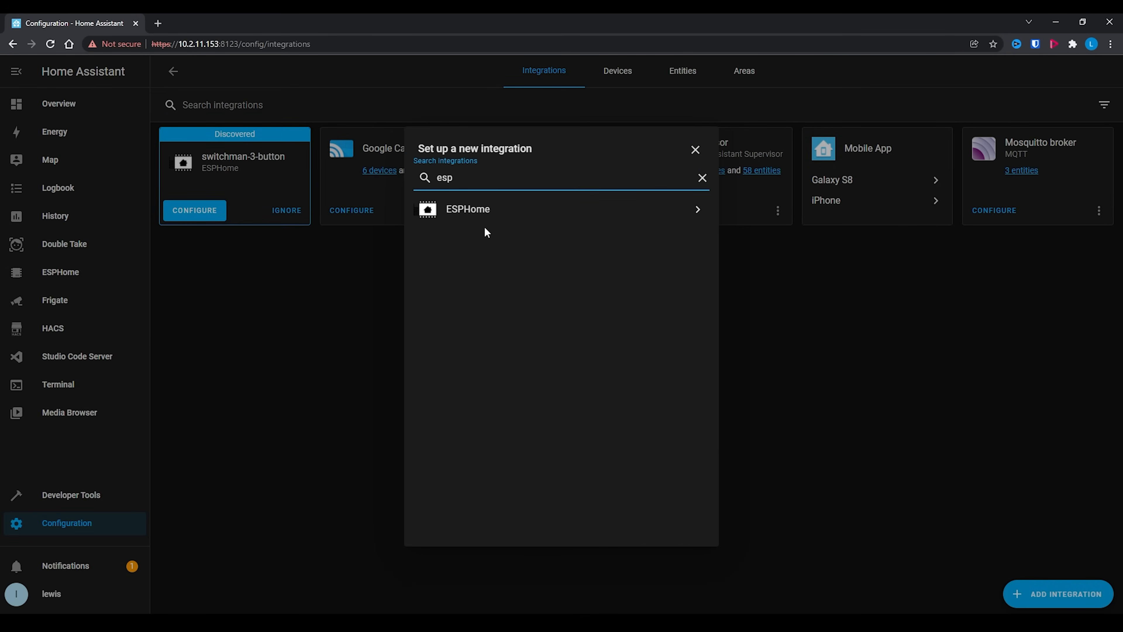
left_click(467, 208)
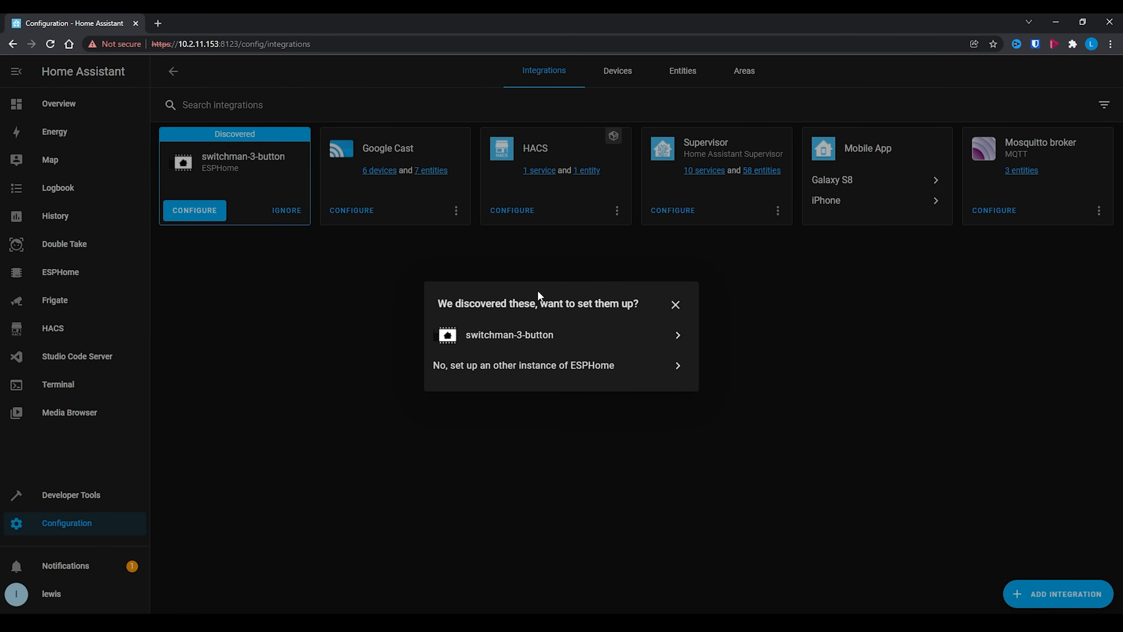
mouse_move(542, 348)
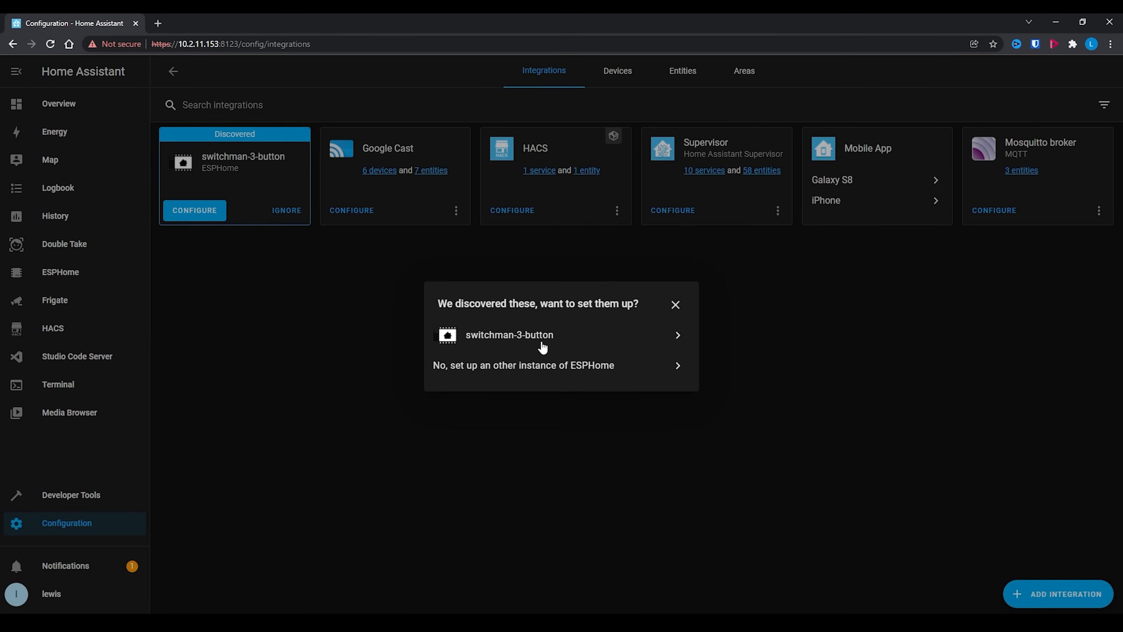
left_click(509, 334)
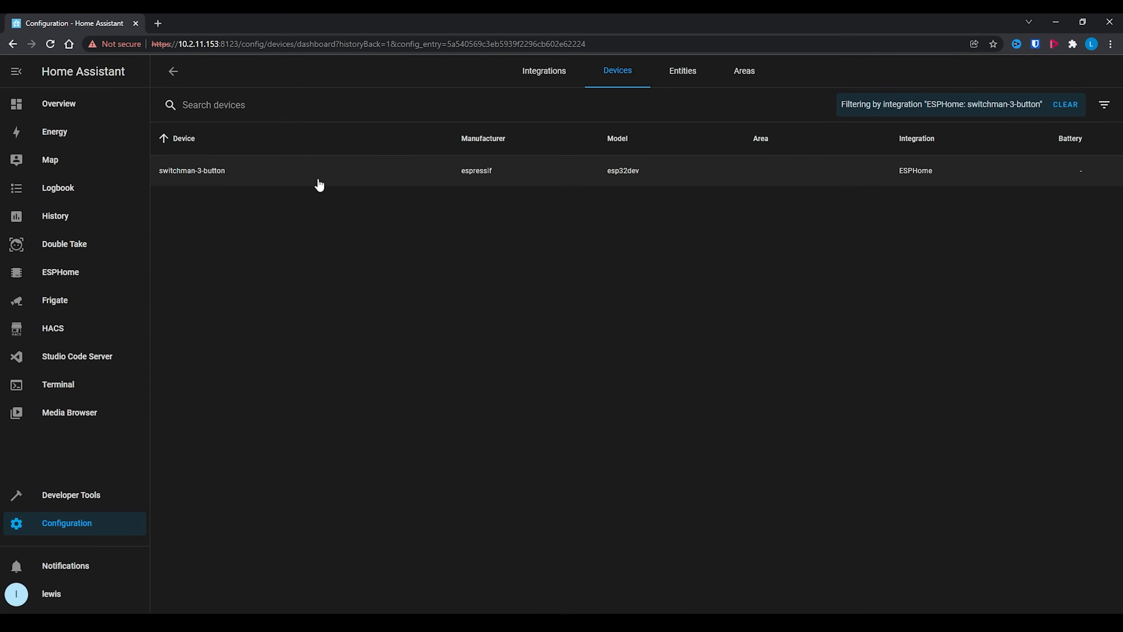
On switchman-3-button's device page, switch on the Left and Middle Button controls and toggle Right.
left_click(191, 170)
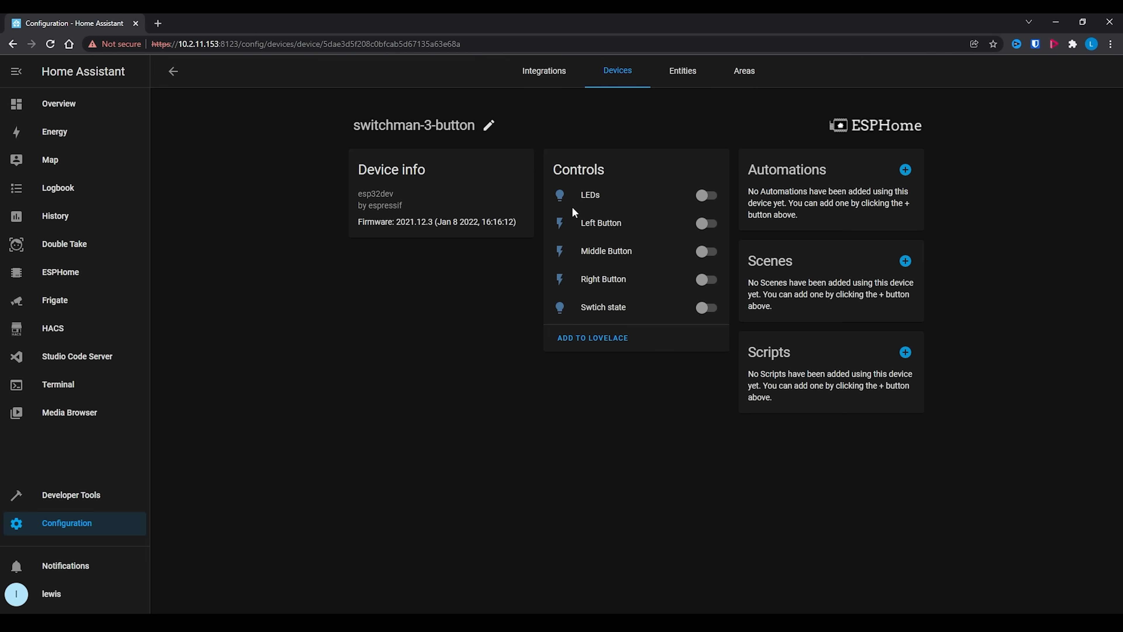
left_click(706, 222)
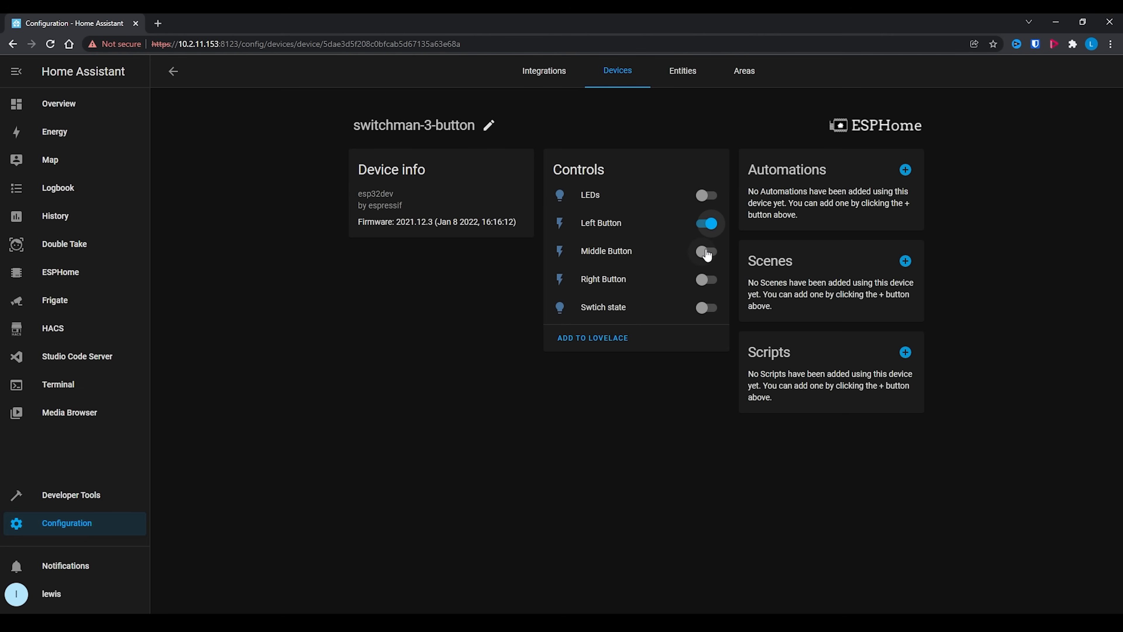
left_click(705, 252)
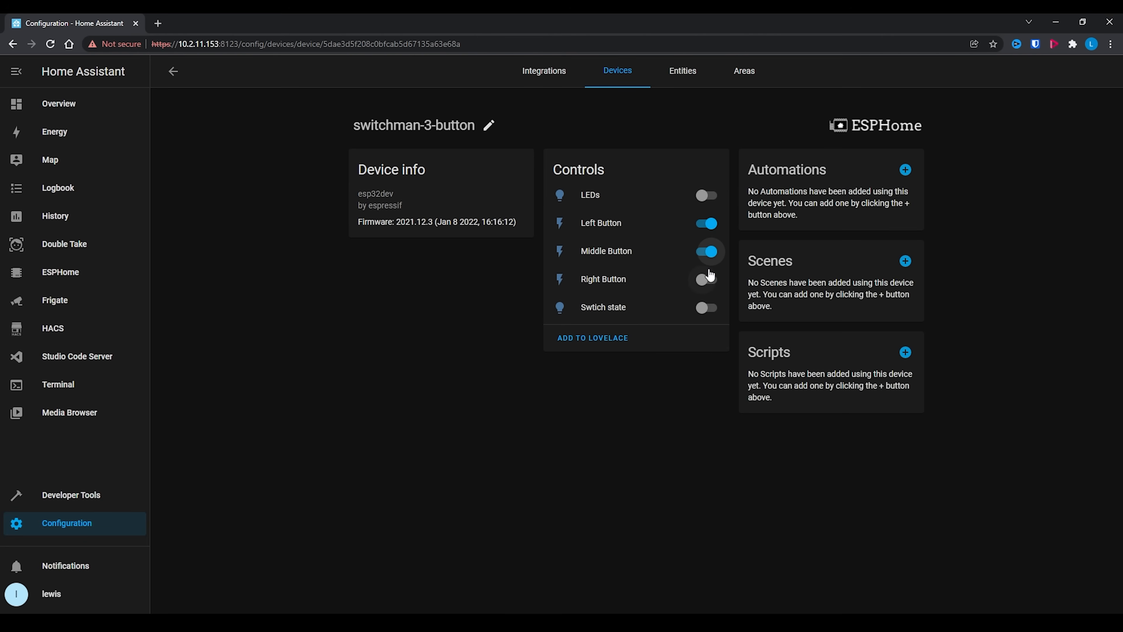
left_click(589, 194)
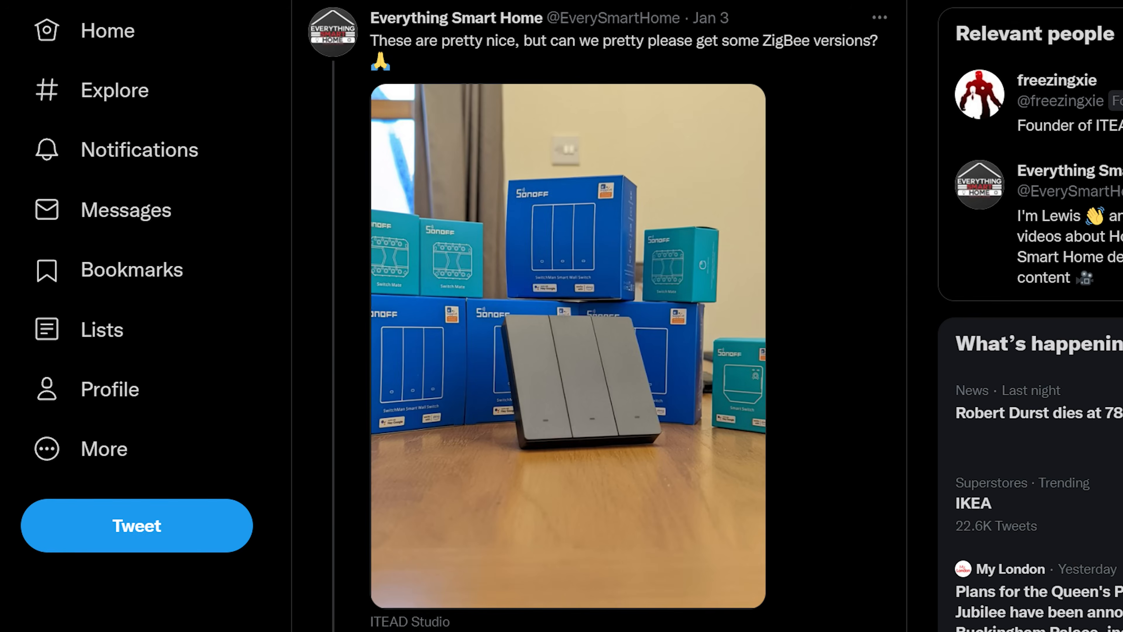
scroll("down", 3)
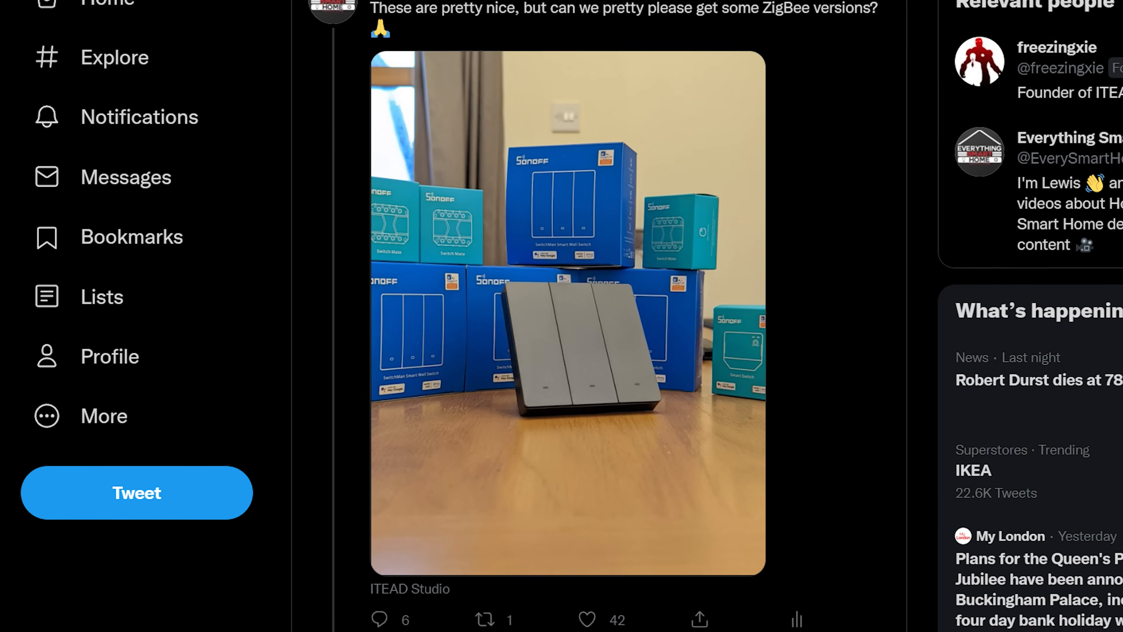
scroll("down", 3)
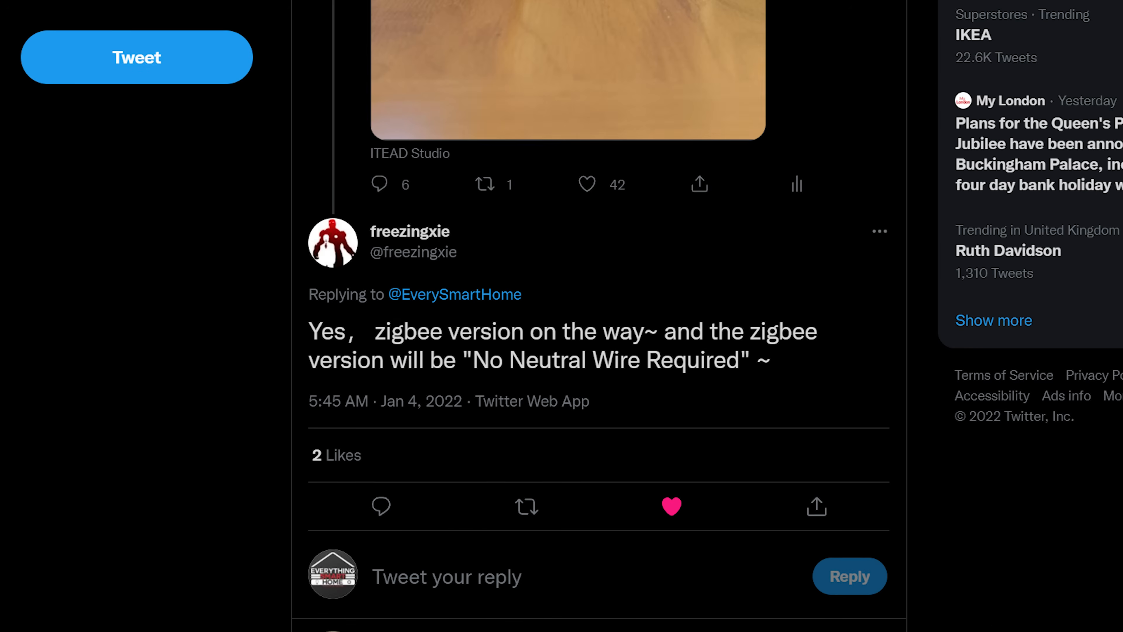
scroll("down", 3)
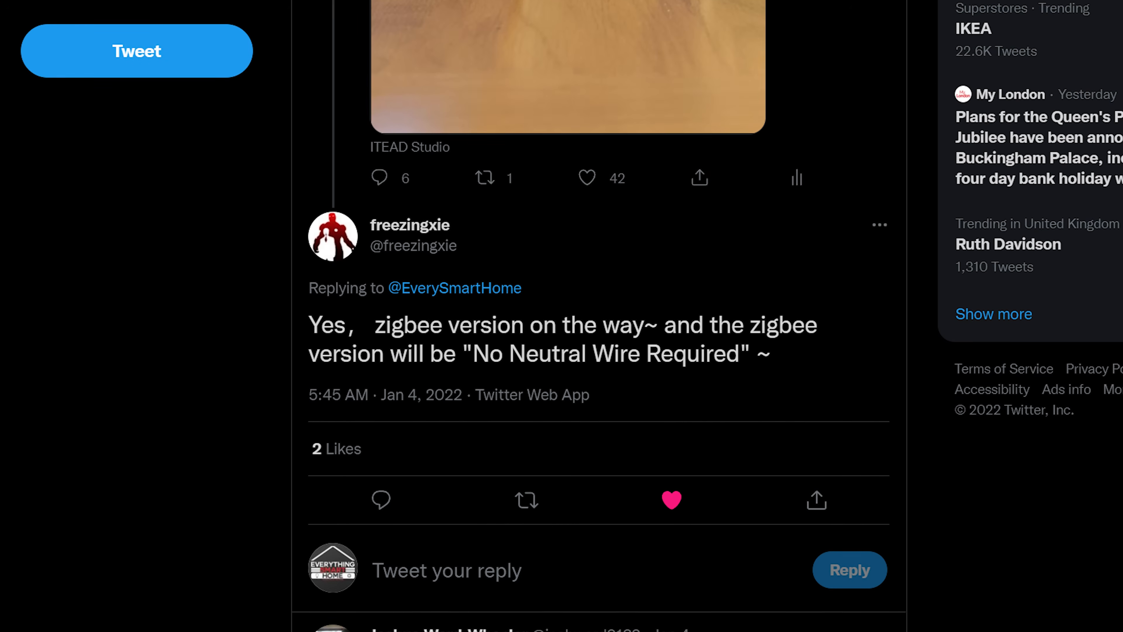